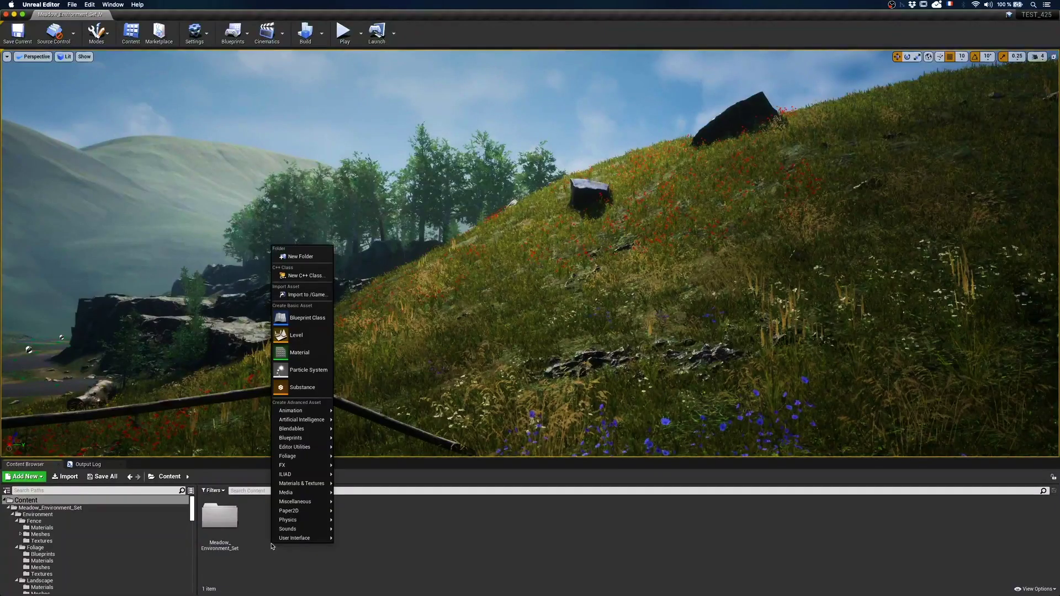
mouse_move(297, 475)
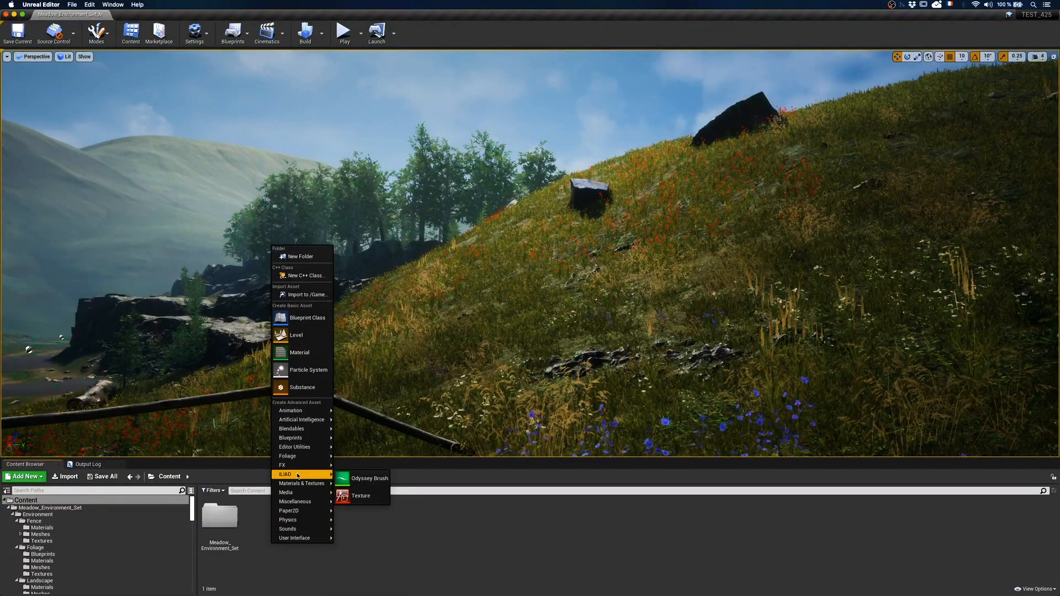
Create a 2048 by 2048 paintable ILIAD texture named Sandbox in the content folder
click(360, 496)
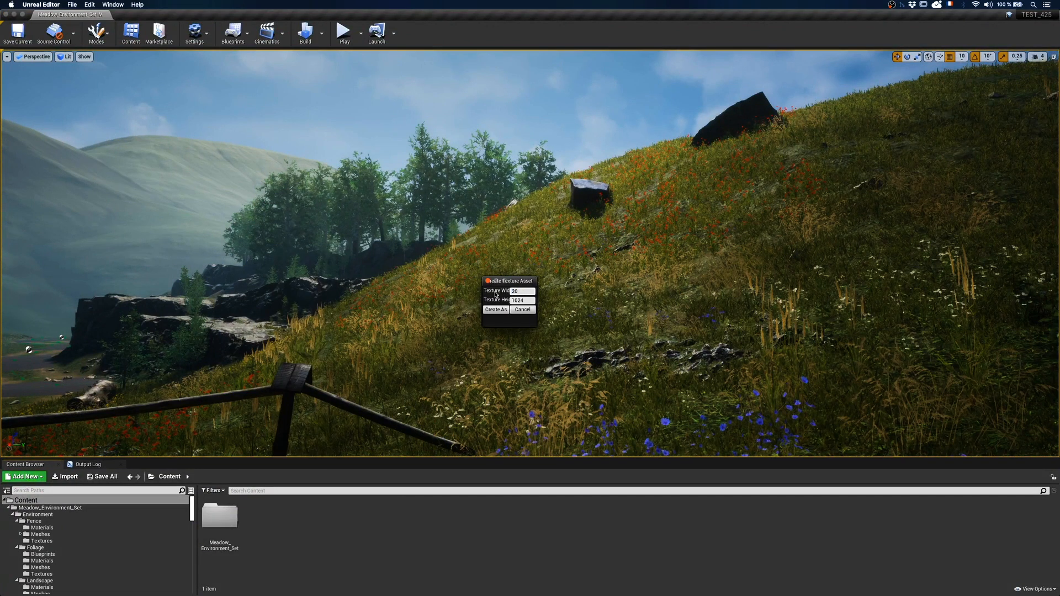
text(2048)
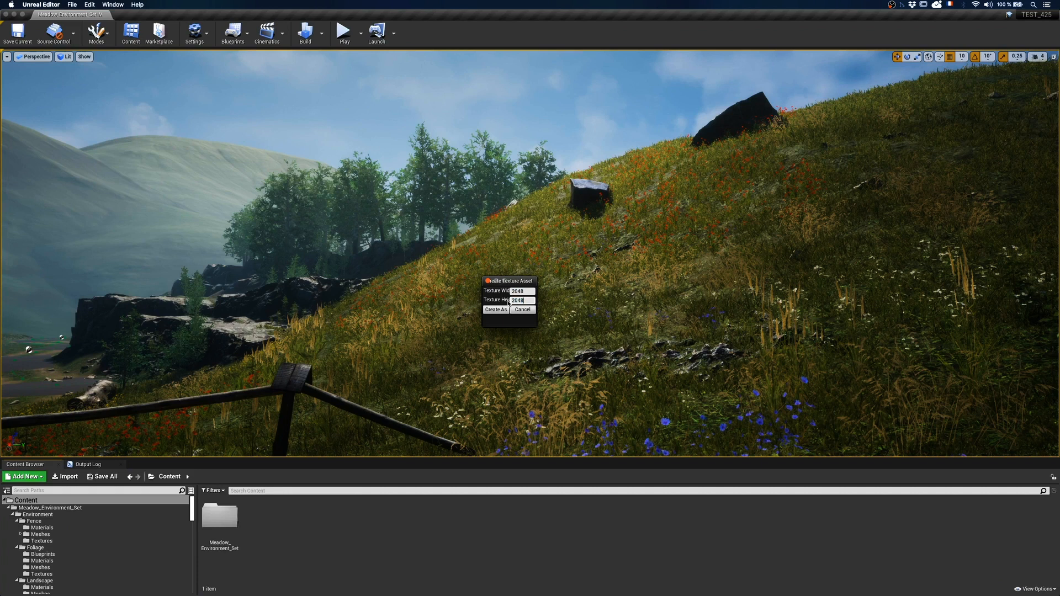
click(495, 309)
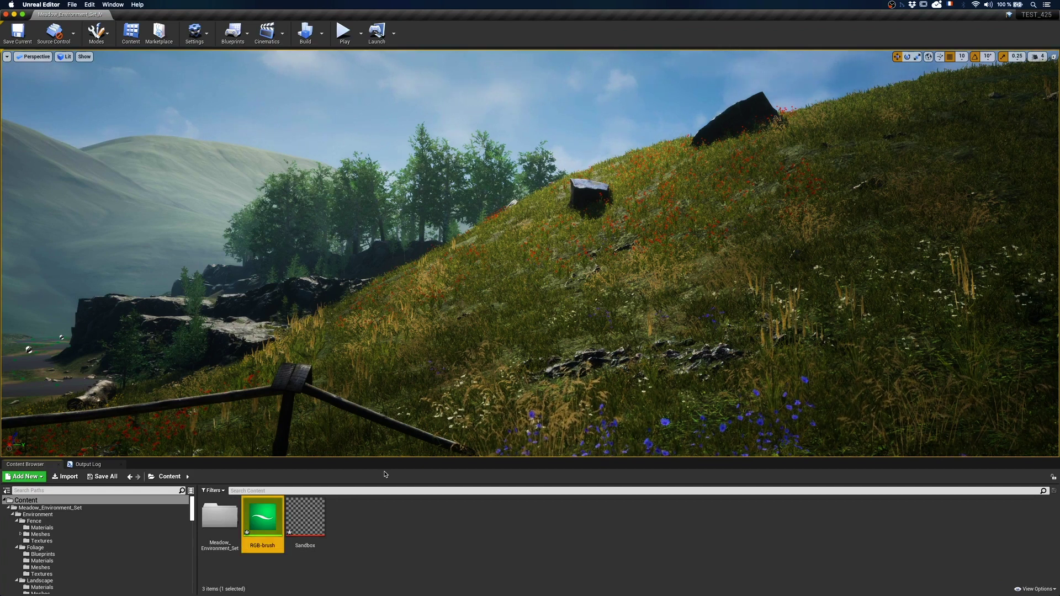
In the RGB-brush blueprint, wire the step event into the stamp and add a variable named Source
double_click(263, 522)
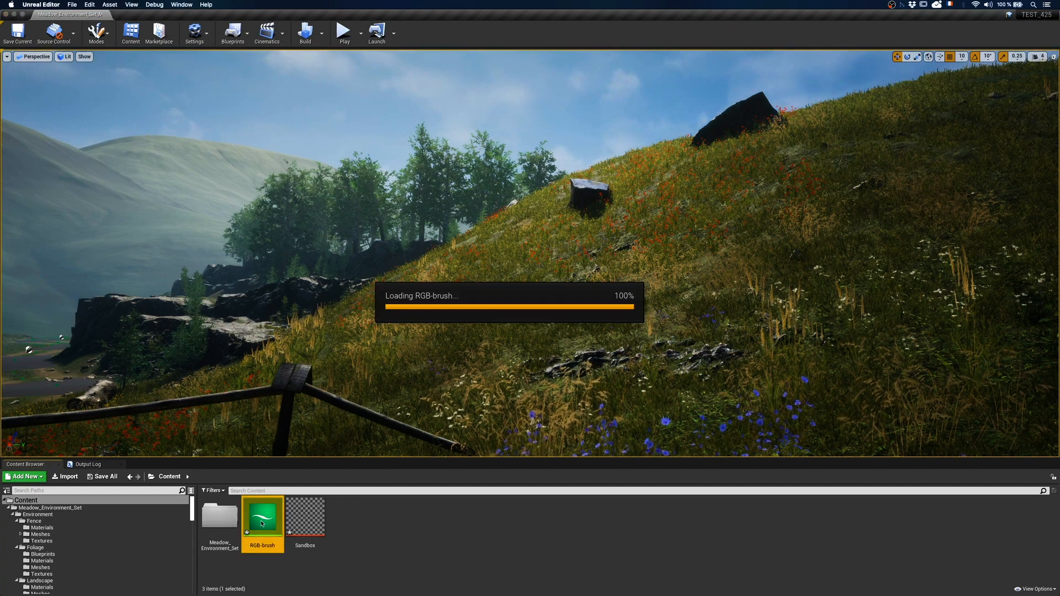
double_click(263, 523)
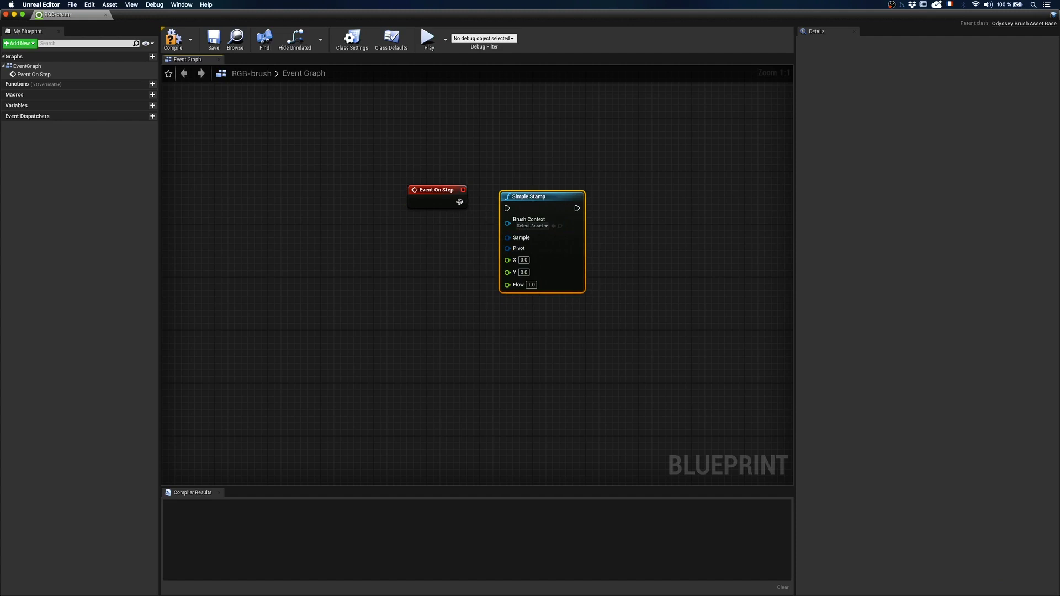
drag(459, 201, 507, 201)
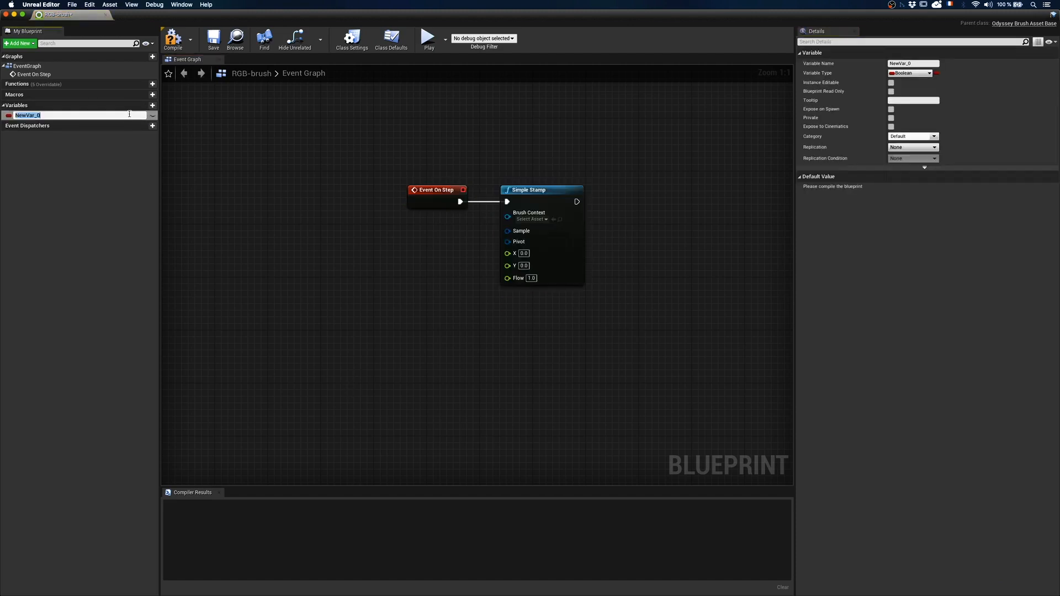
text(Source)
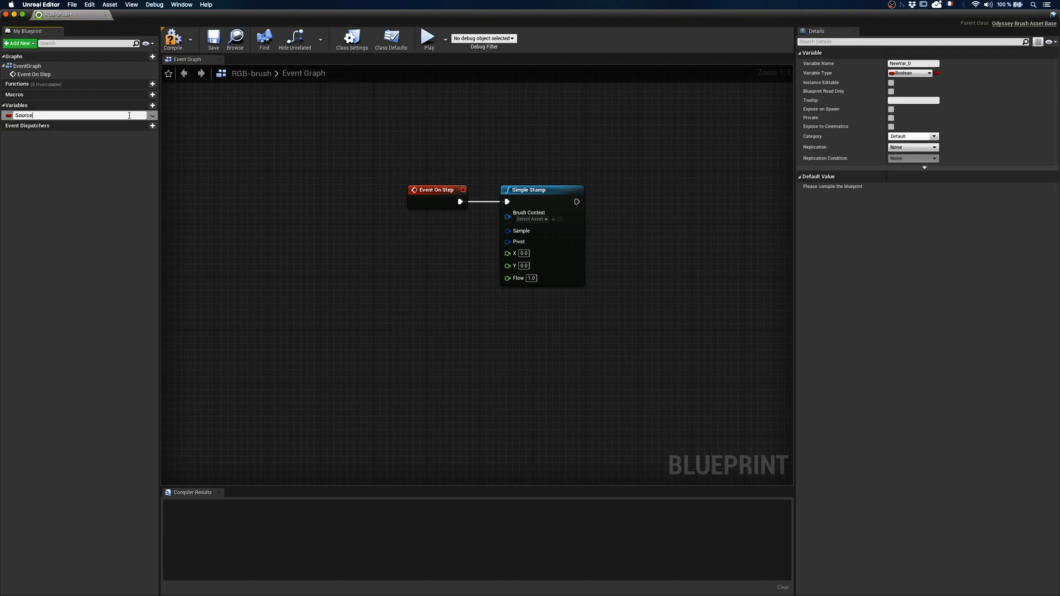
Make Source a Texture 2D, compile, and default it to a rock detail texture
click(927, 73)
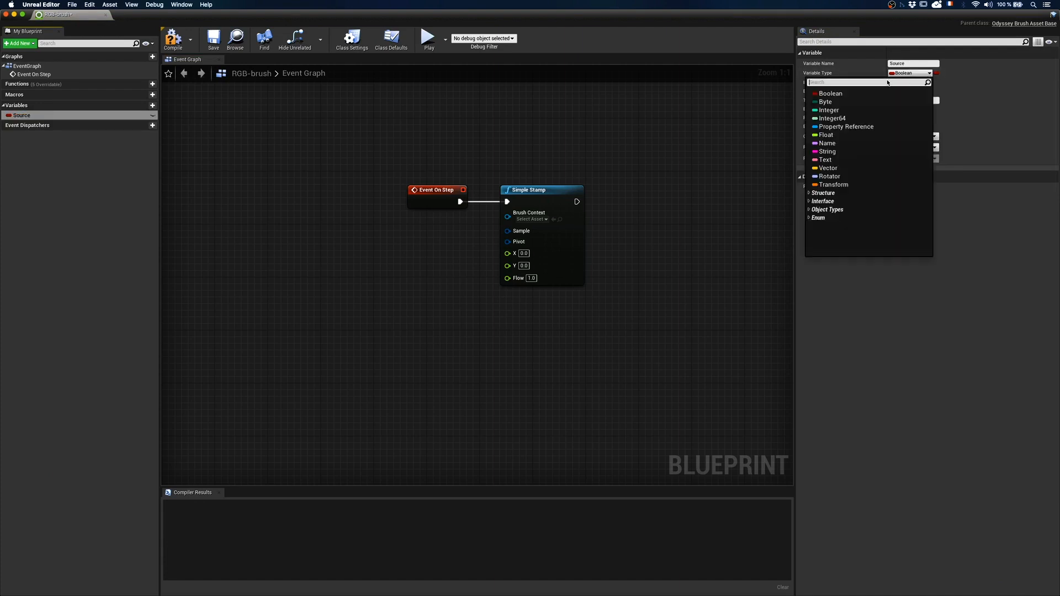
text(texture)
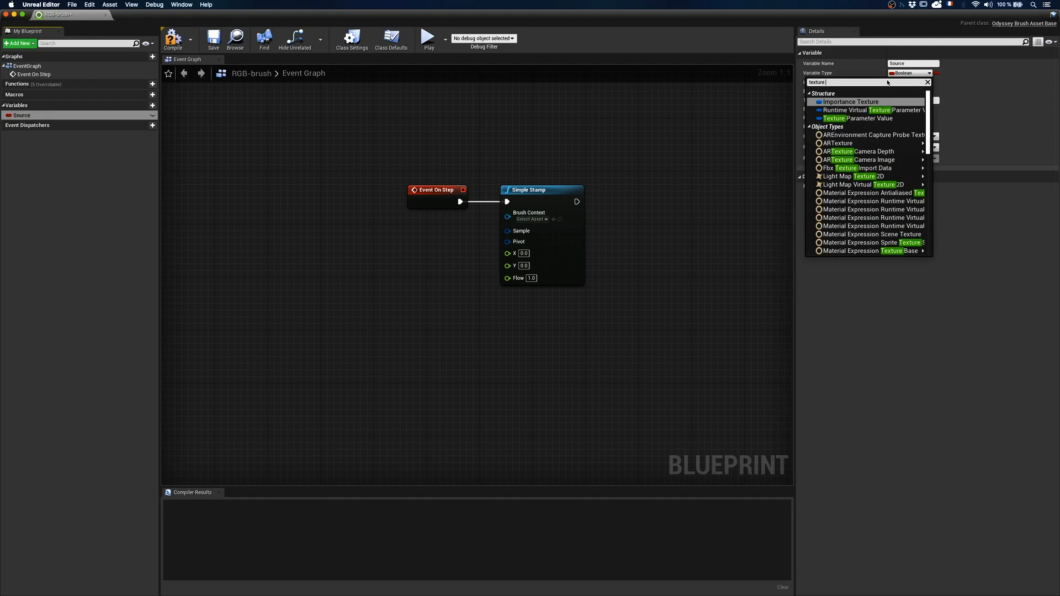
click(866, 184)
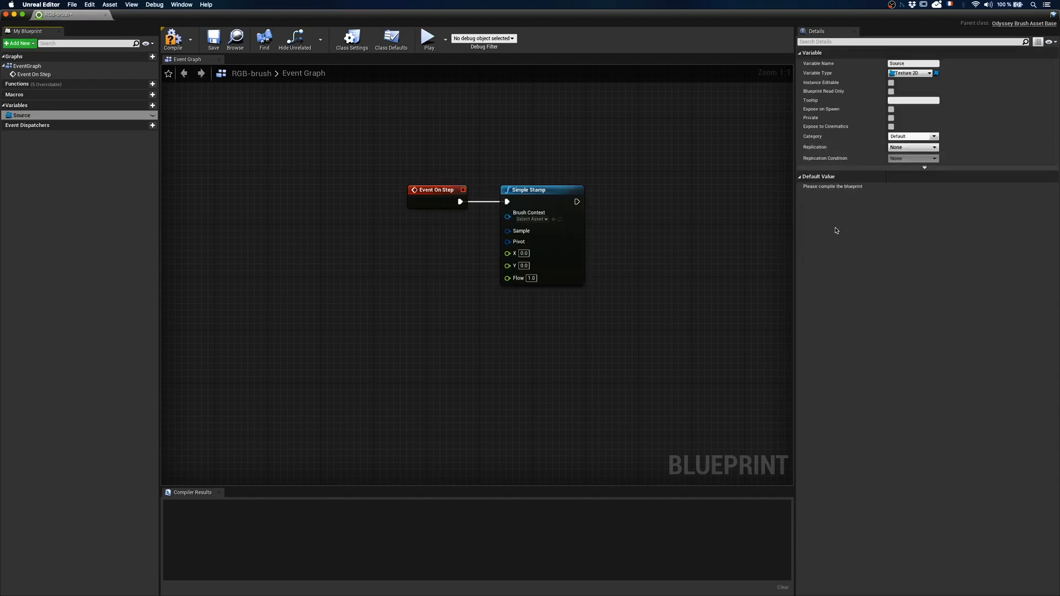
click(176, 36)
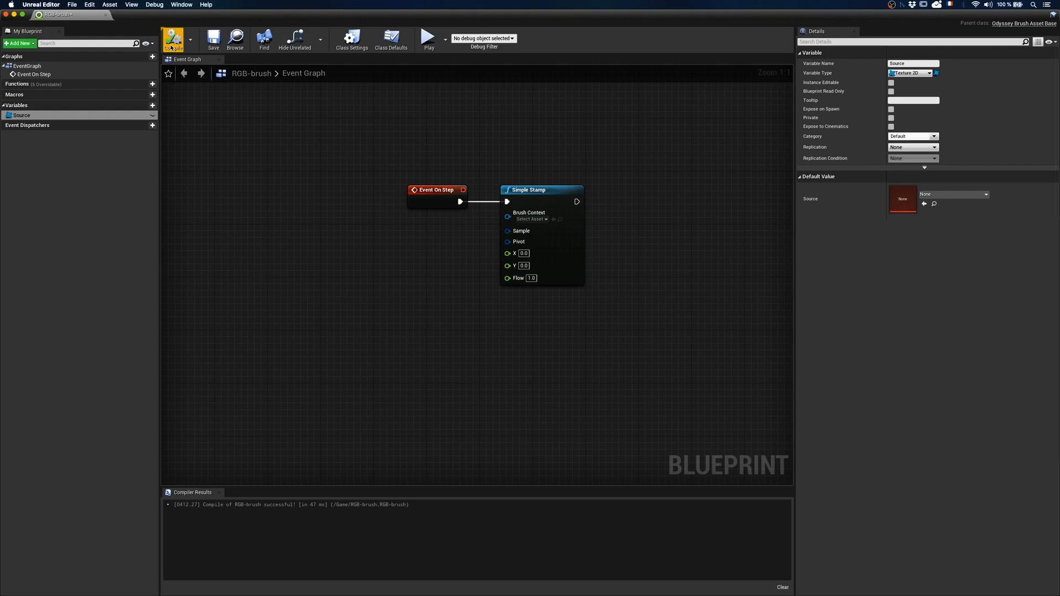
click(983, 194)
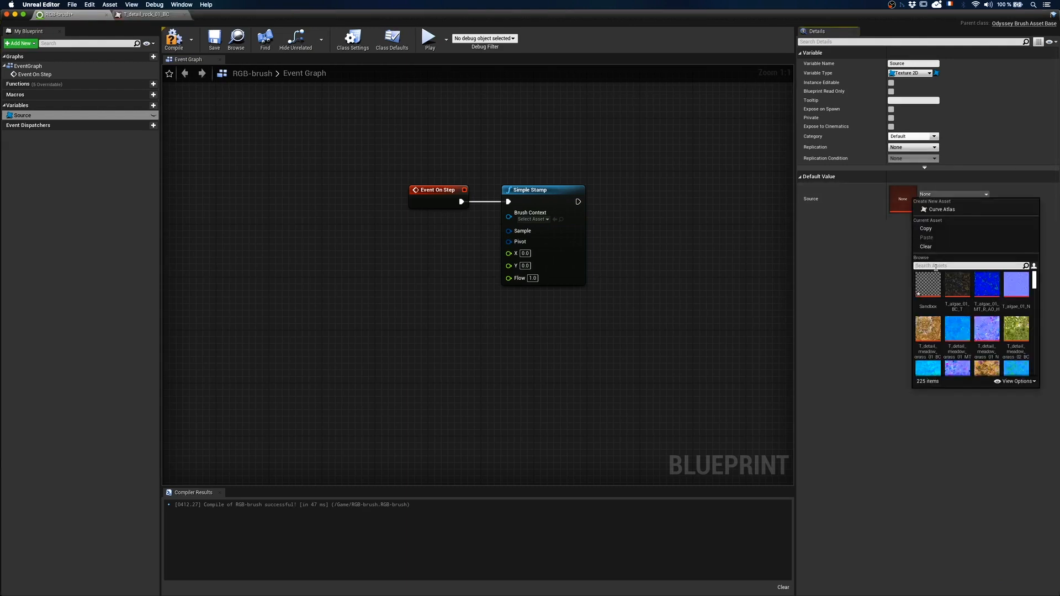
text(rock)
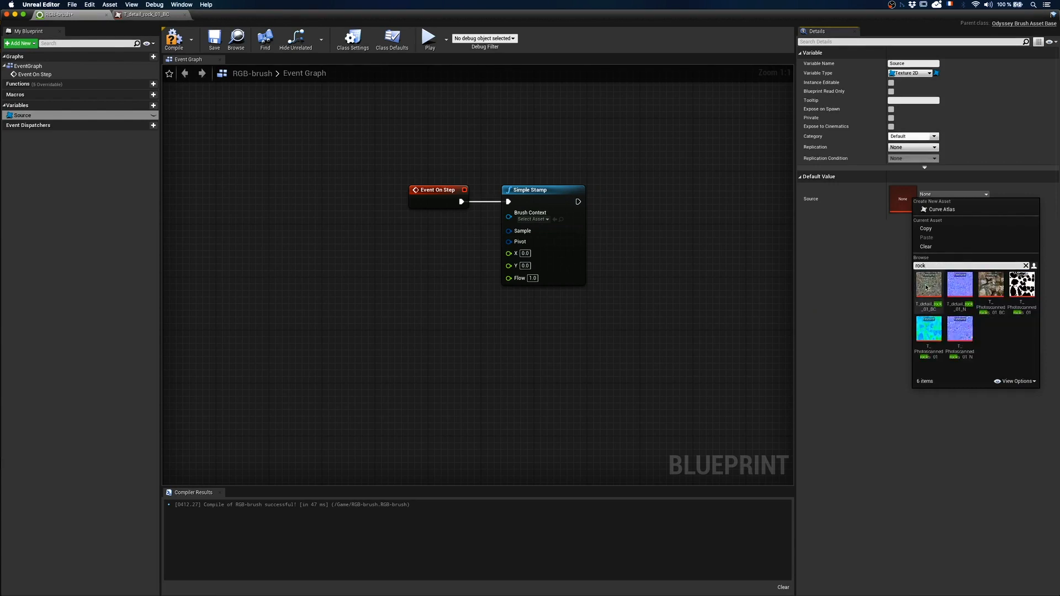
click(929, 285)
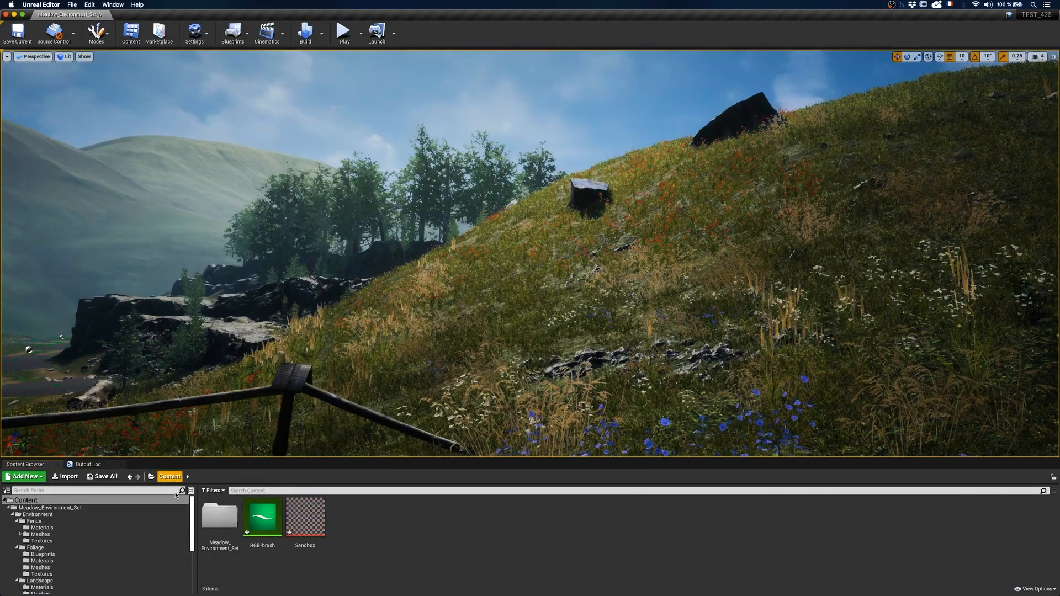
Create a 1024 texture named Stencil and set it as the Stencil variable's default
click(24, 477)
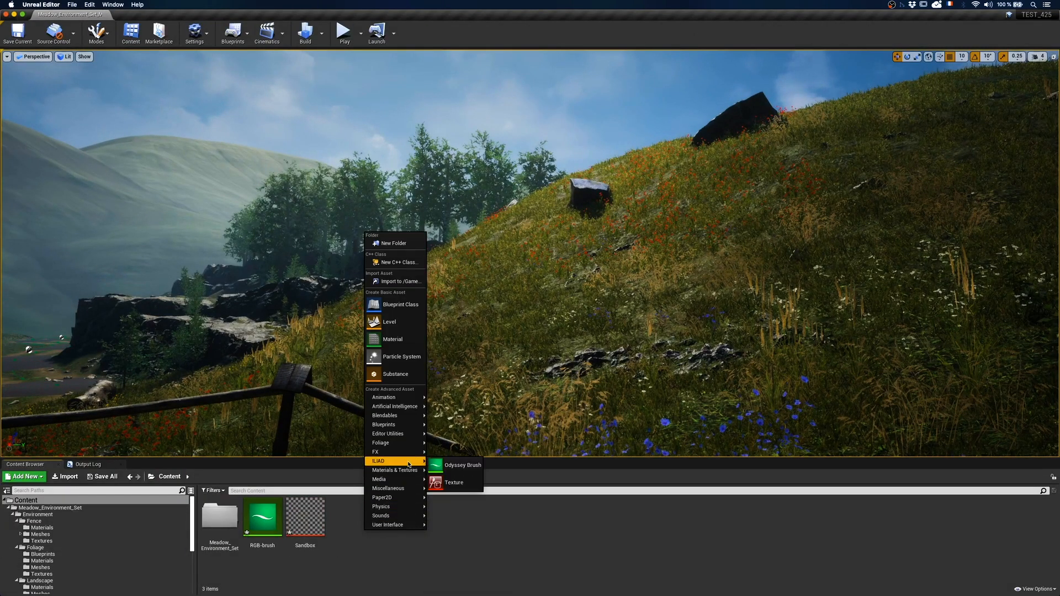
click(453, 482)
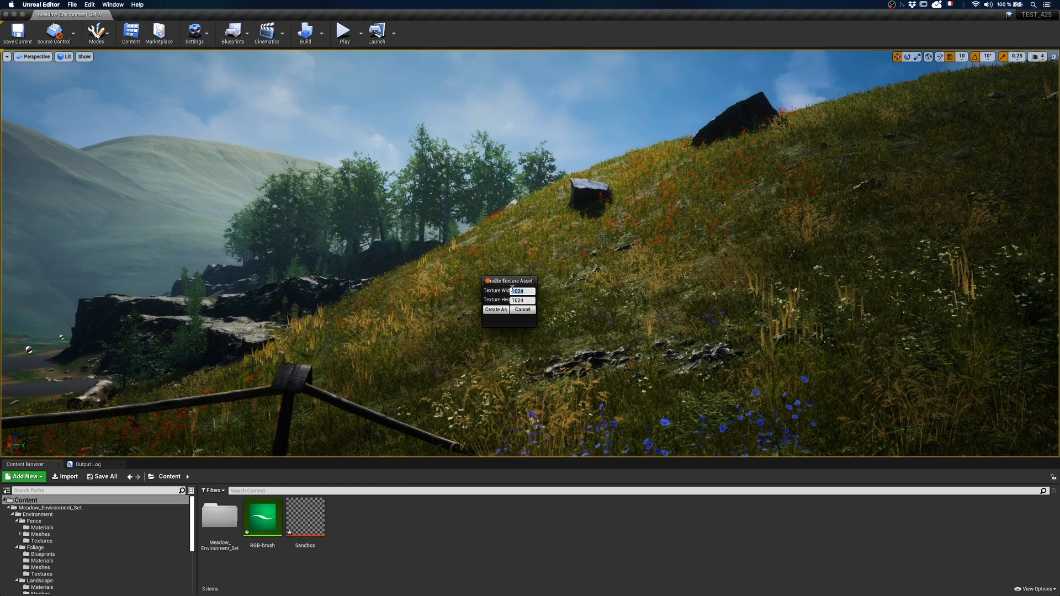
click(495, 309)
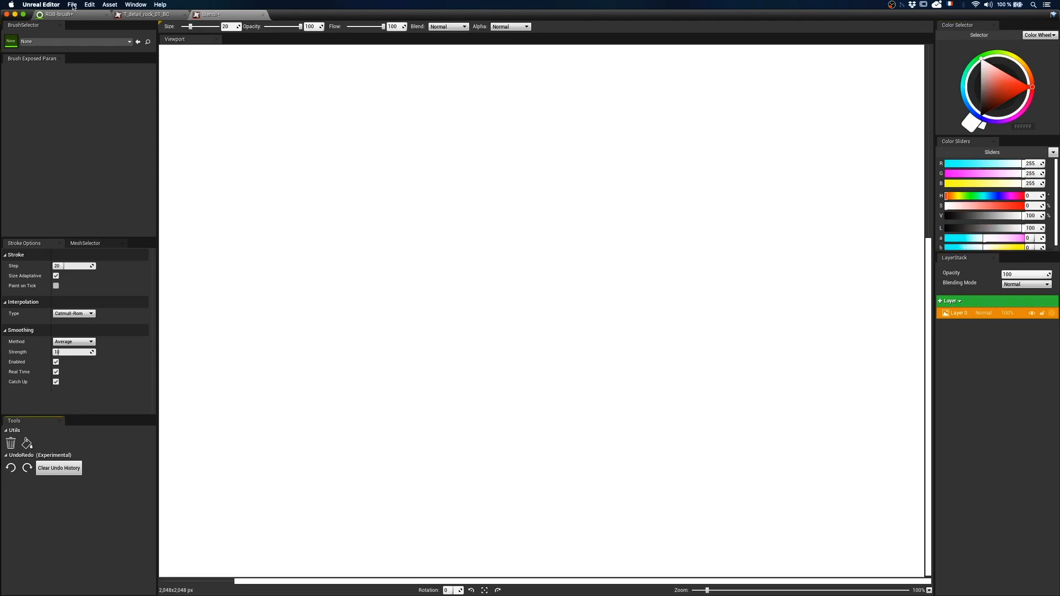
mouse_move(81, 27)
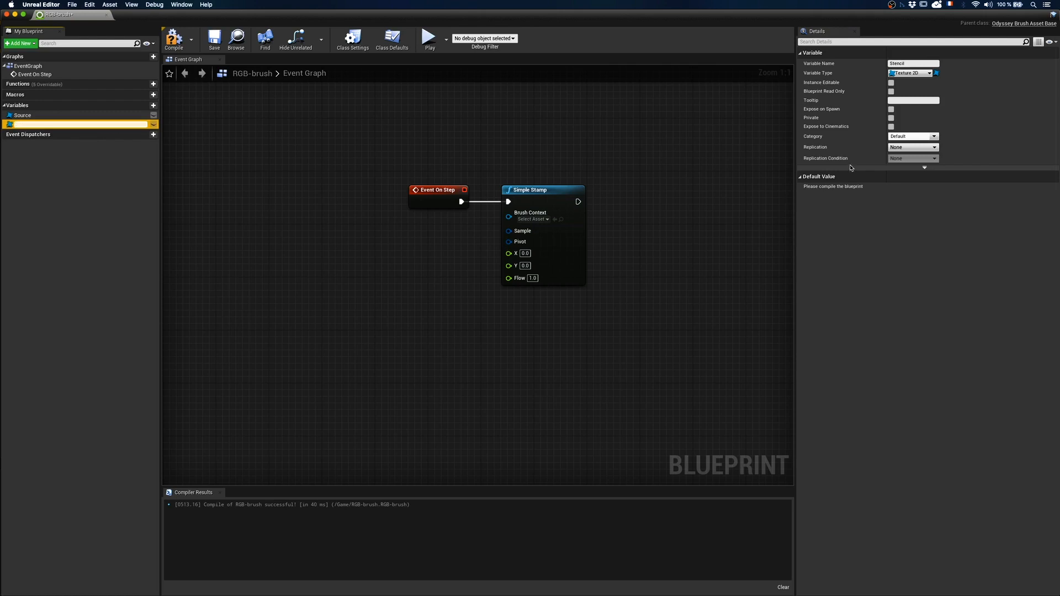
click(954, 193)
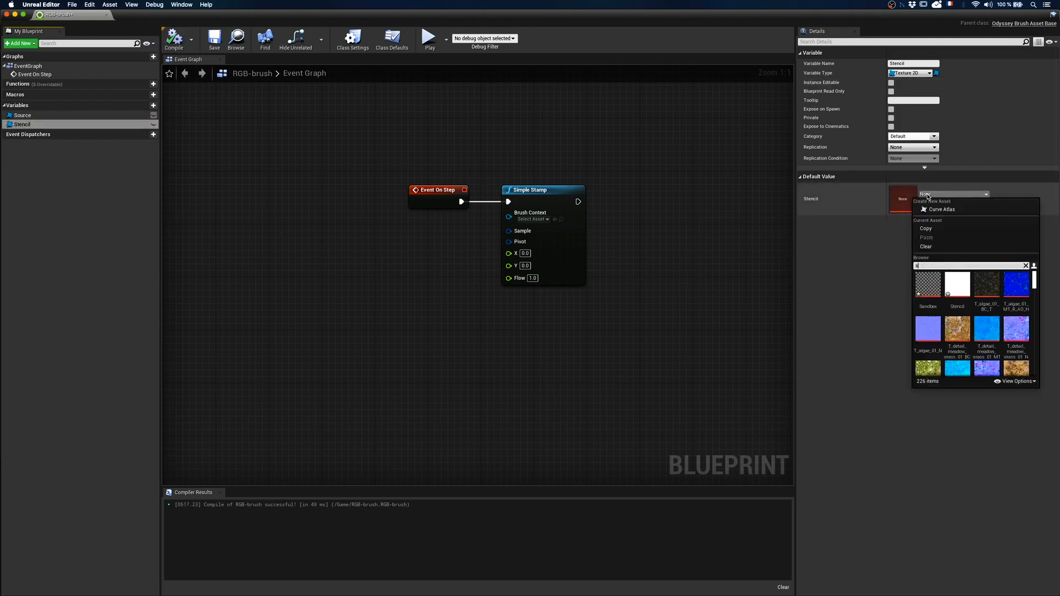
click(957, 285)
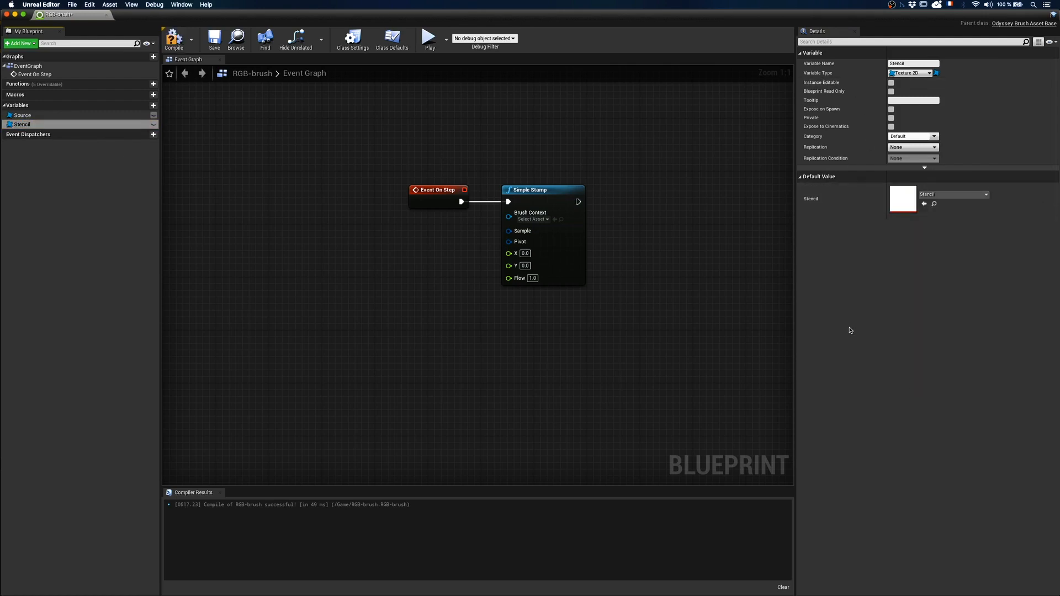
Add an Odyssey Blend node combining Stencil over Source and feed it to the stamp sample
click(179, 39)
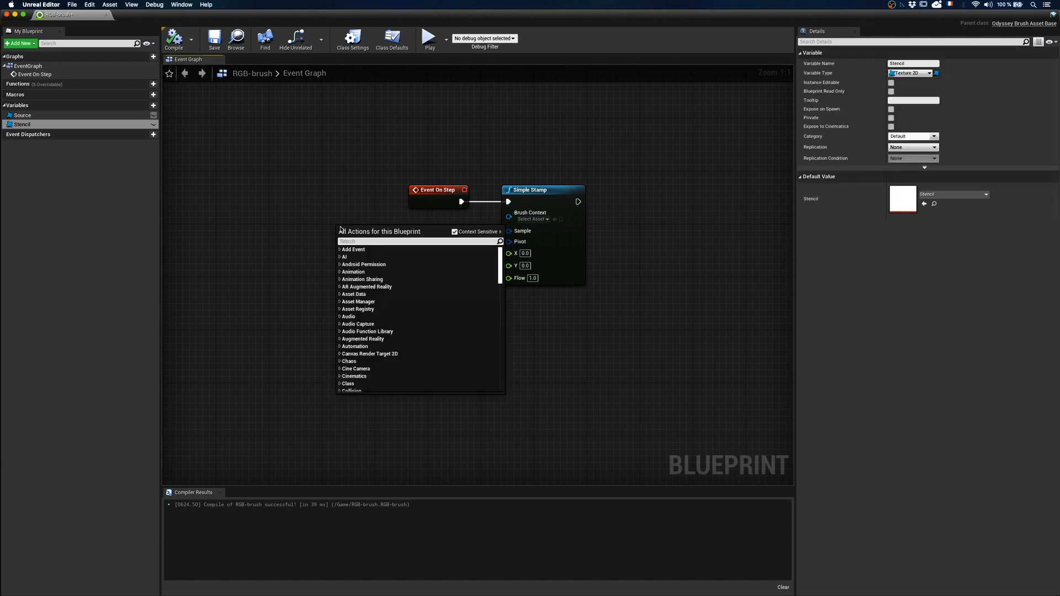
text(blend)
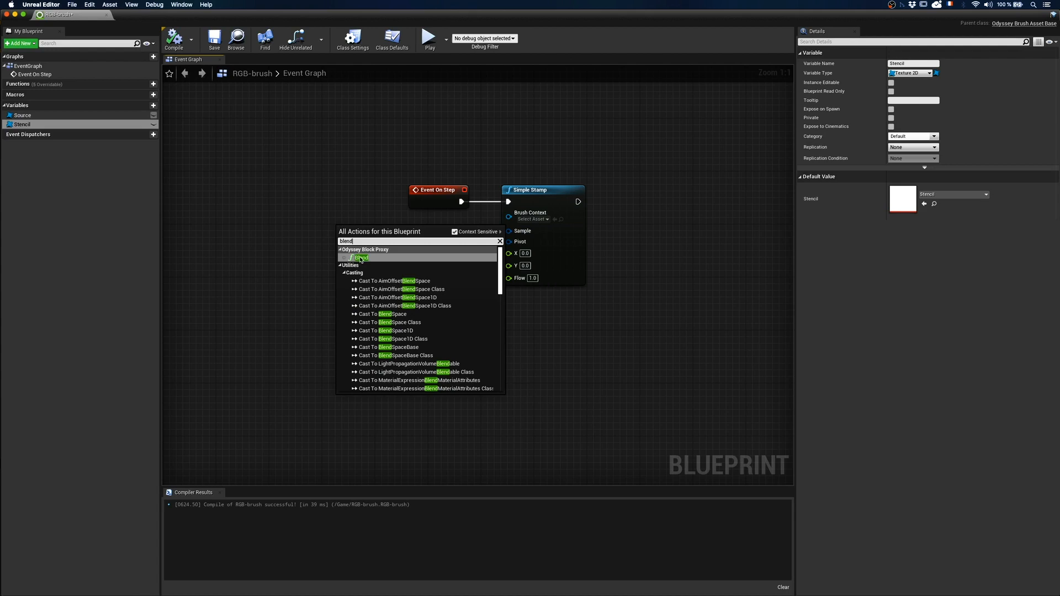
click(360, 257)
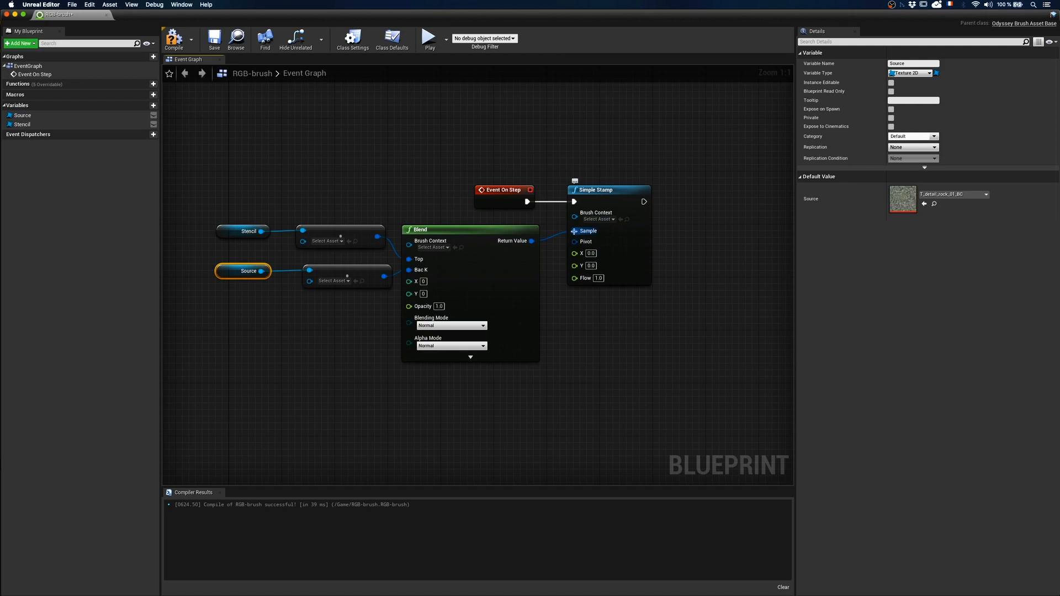
click(591, 253)
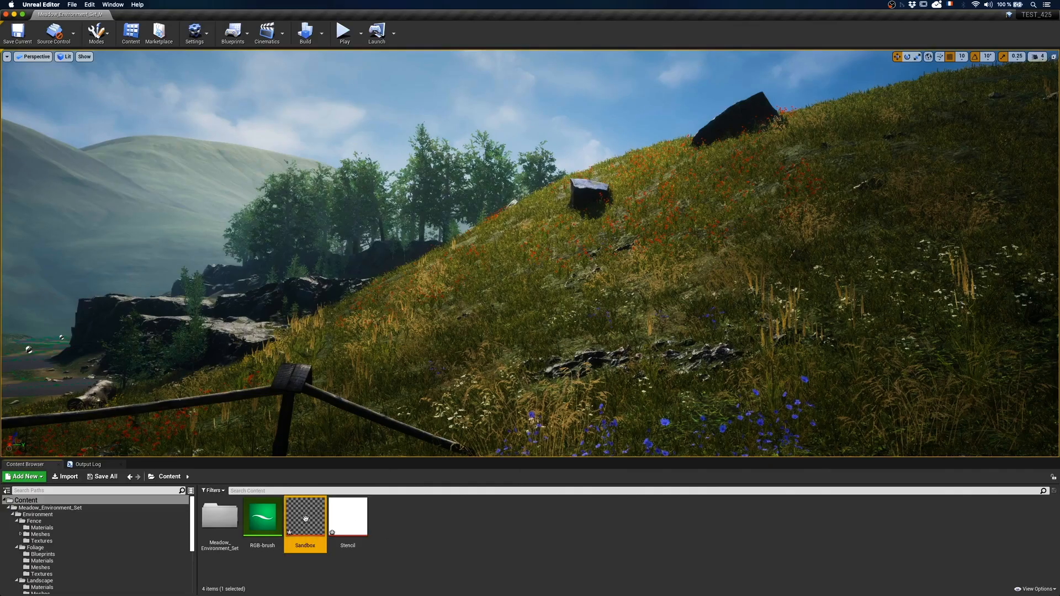
Open Sandbox for painting, choose RGB-brush, and return to the brush graph
double_click(263, 516)
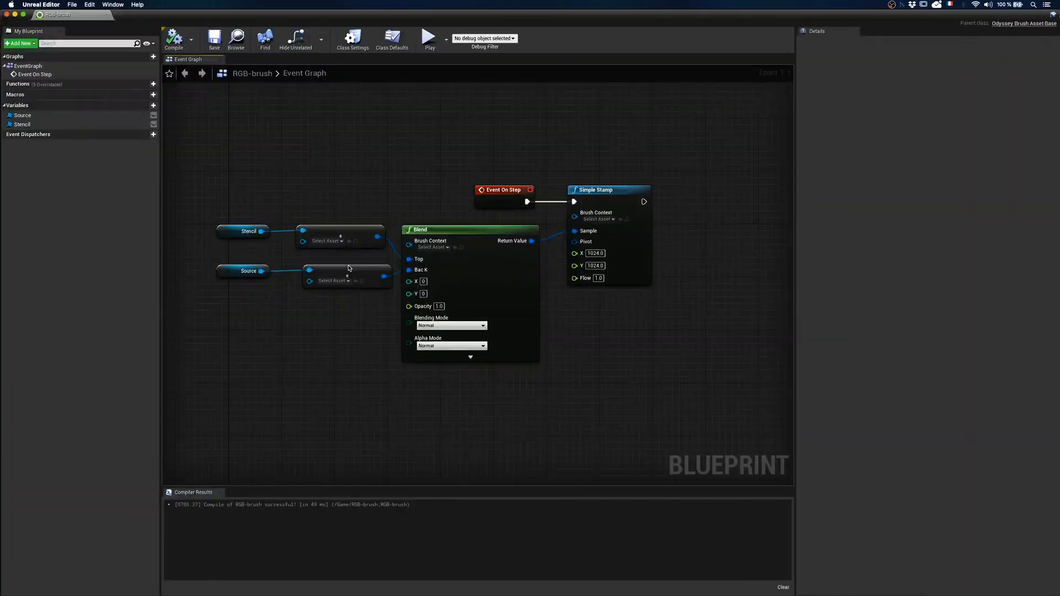
click(112, 12)
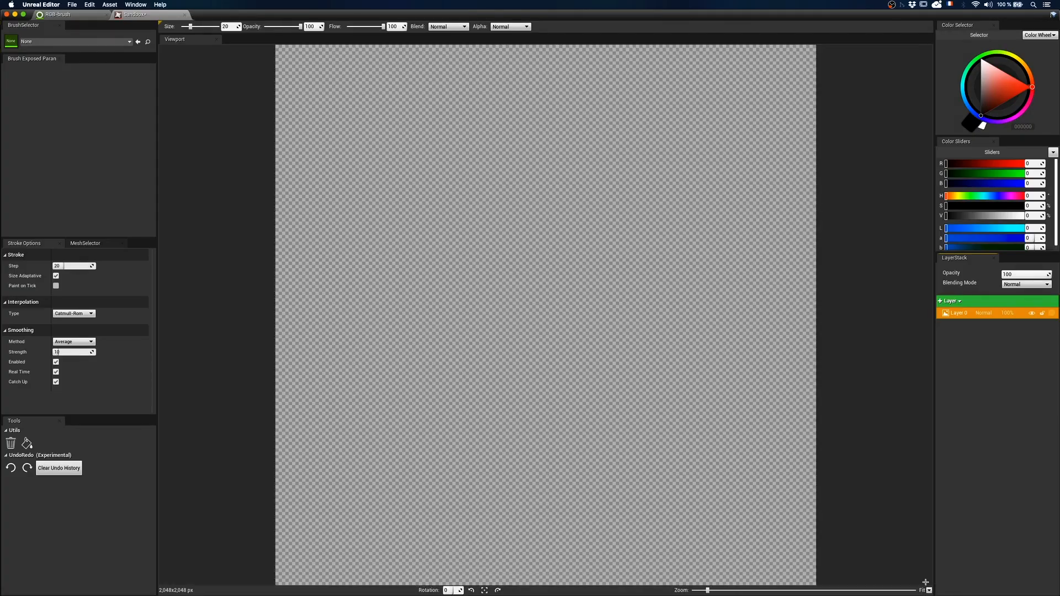
click(72, 42)
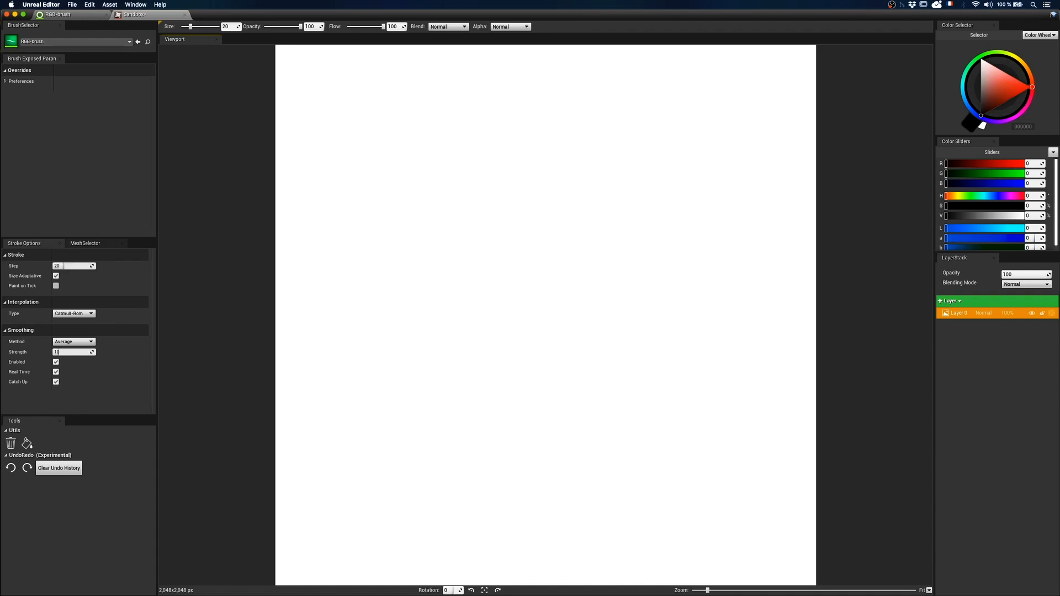
click(56, 15)
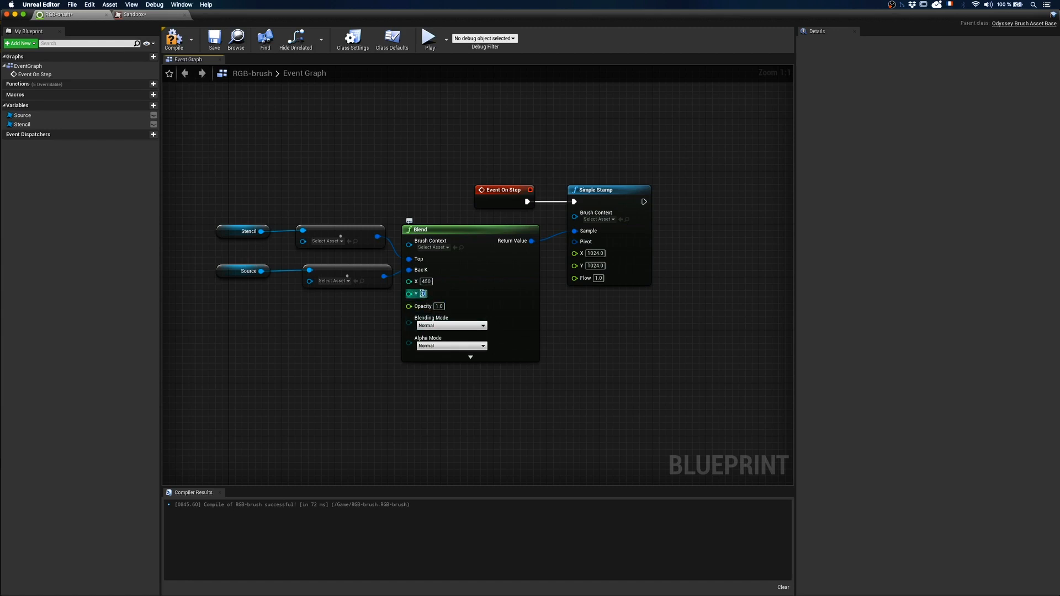
Adjust the Blend node's offset and opacity values
text(450)
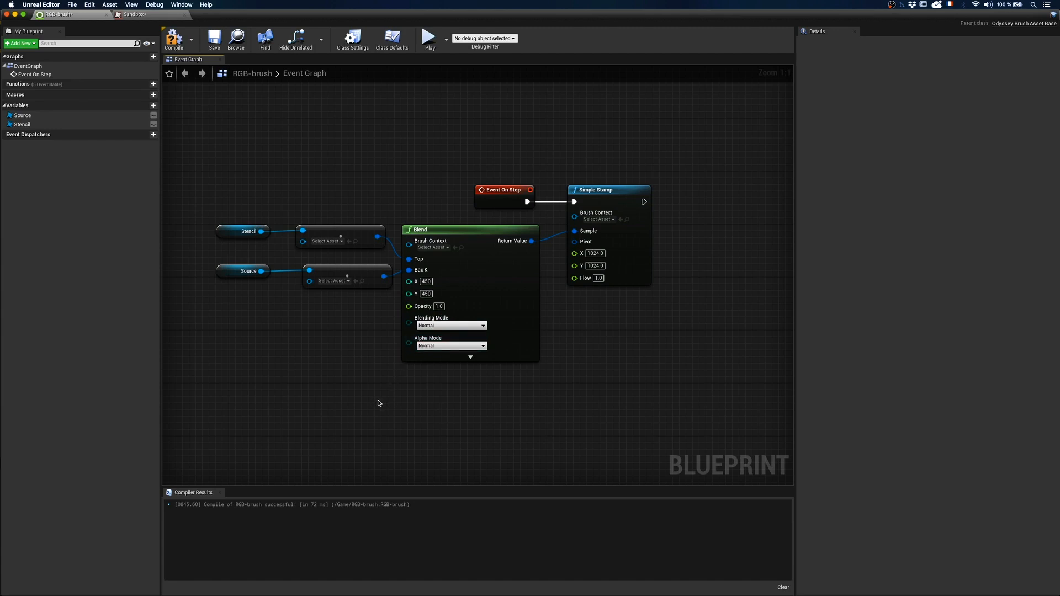
click(119, 17)
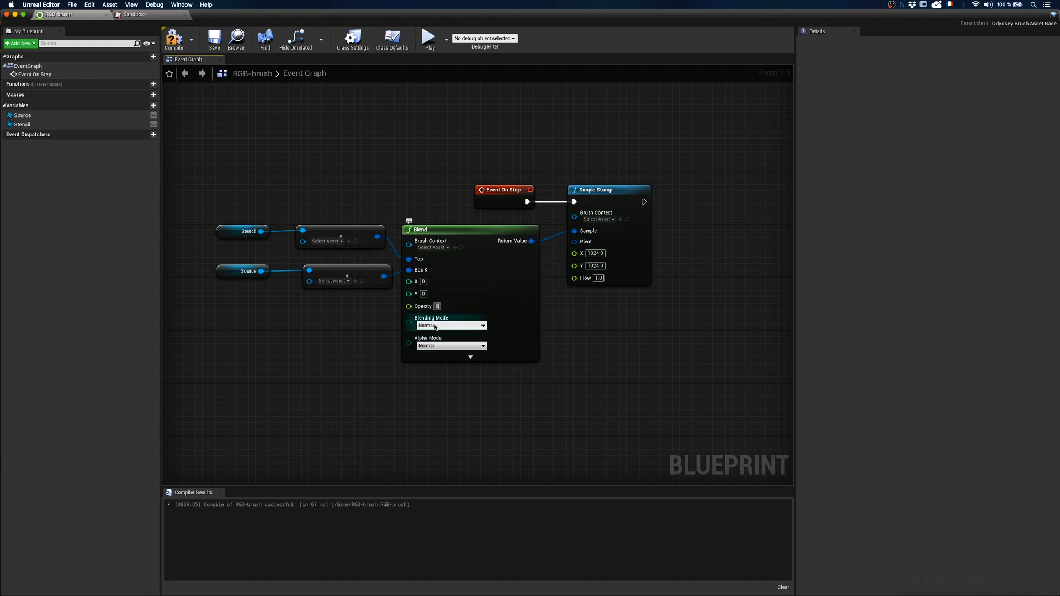
text(0.5)
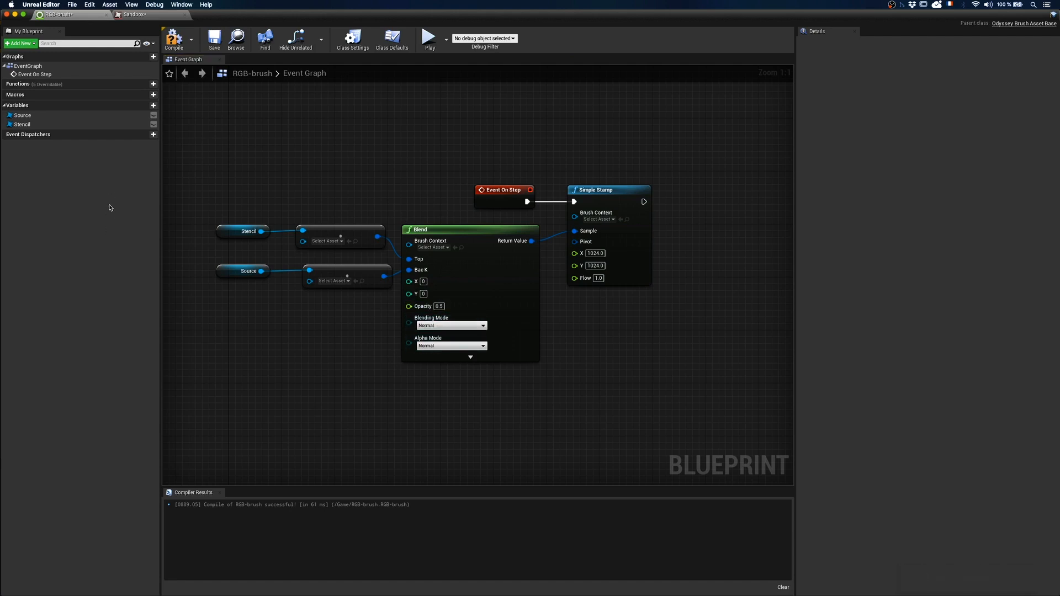
click(123, 11)
text(1)
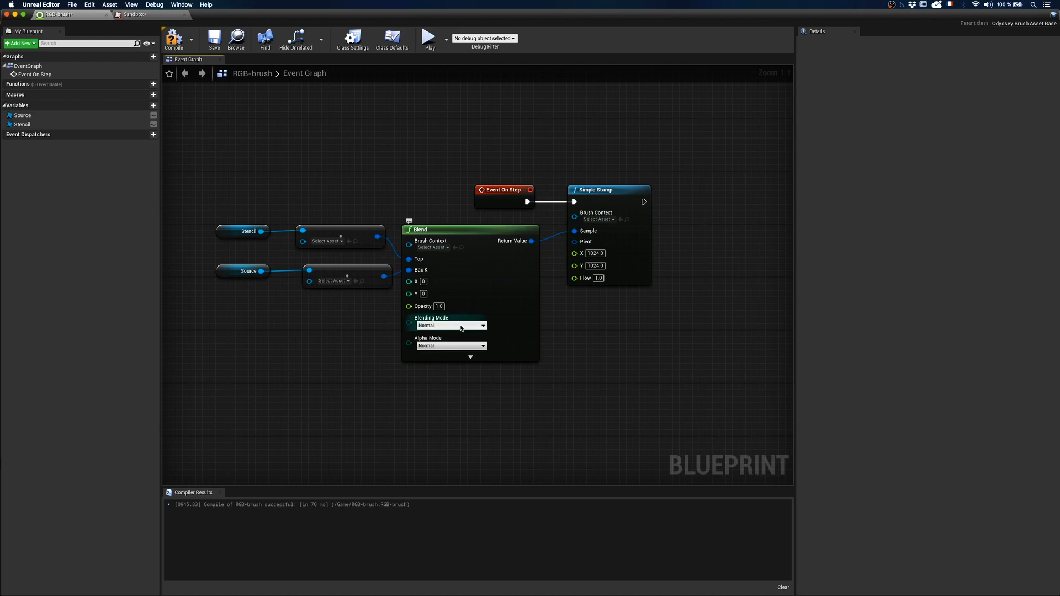
Set the Blend node's blending mode to Multiply
click(451, 325)
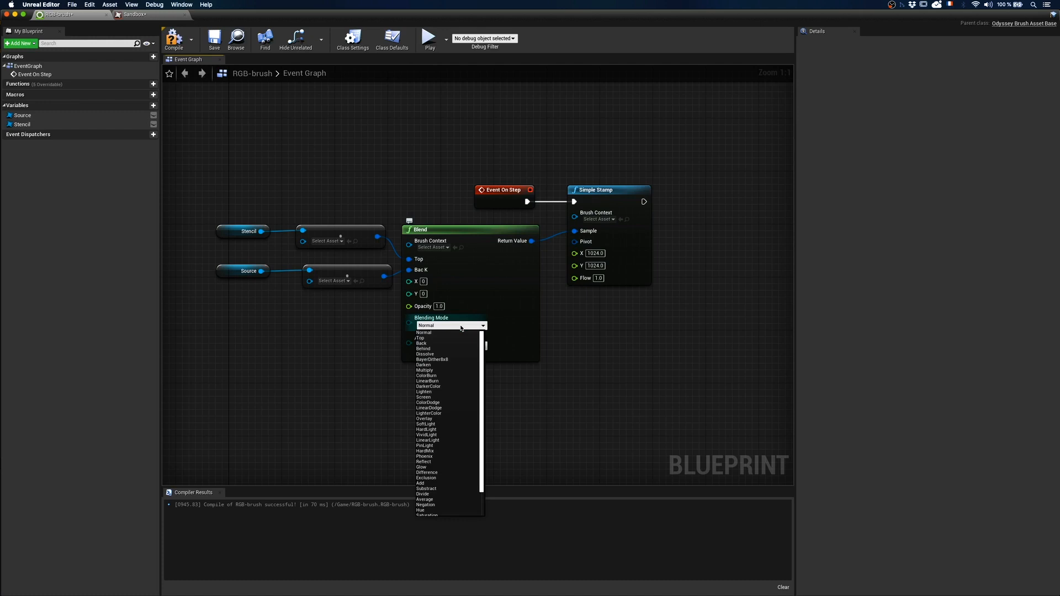
click(424, 370)
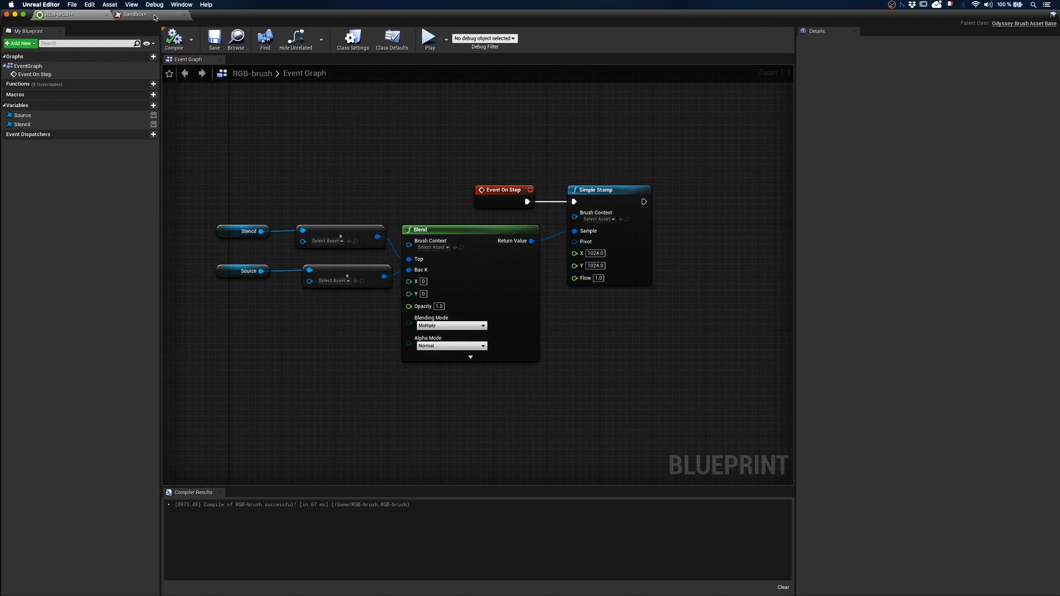
Check the blended rock on the painting canvas, then return to the graph's node search
click(133, 16)
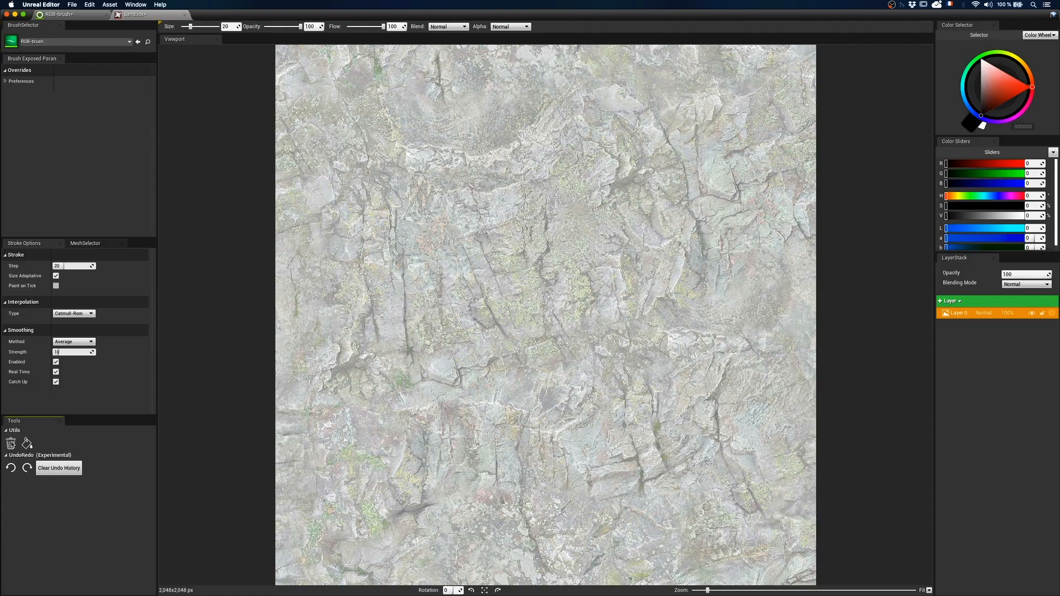
click(11, 444)
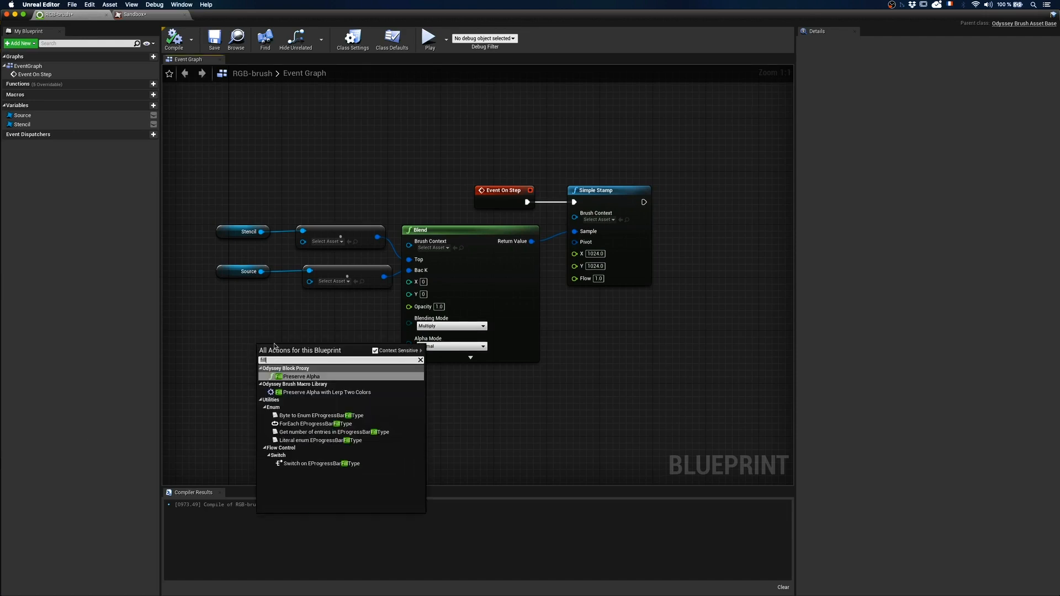
Add a Fill Preserve Alpha node fed by Make Odyssey Brush Color from RGB
click(300, 375)
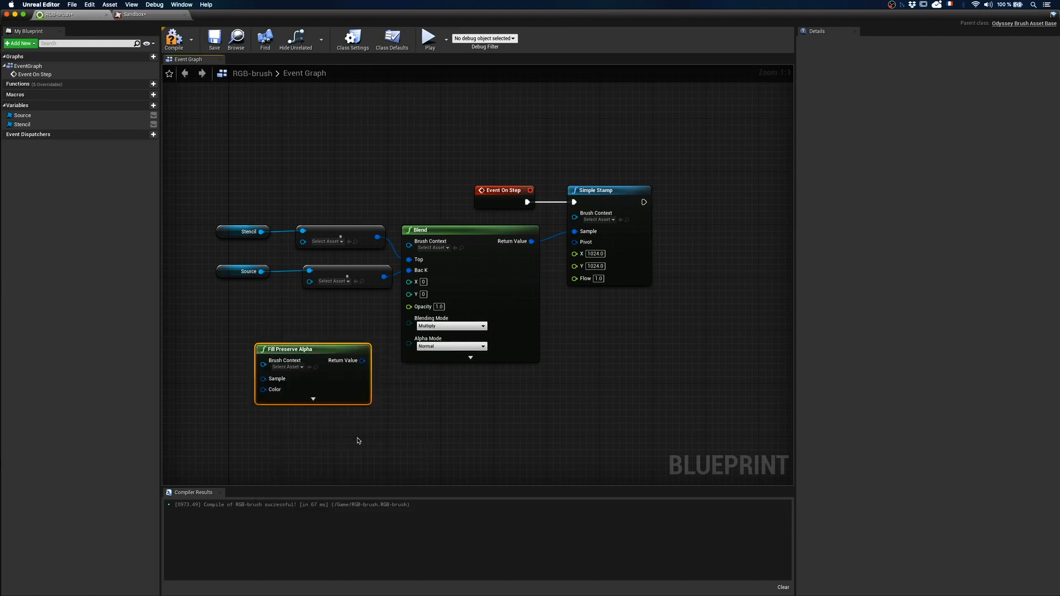
drag(282, 390, 226, 399)
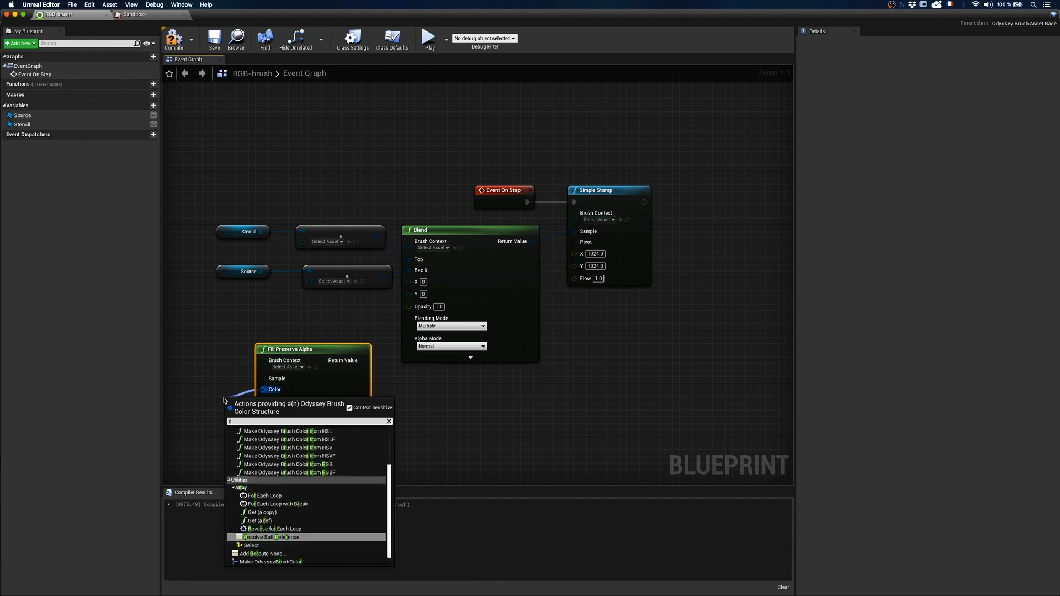
click(289, 464)
text(Red)
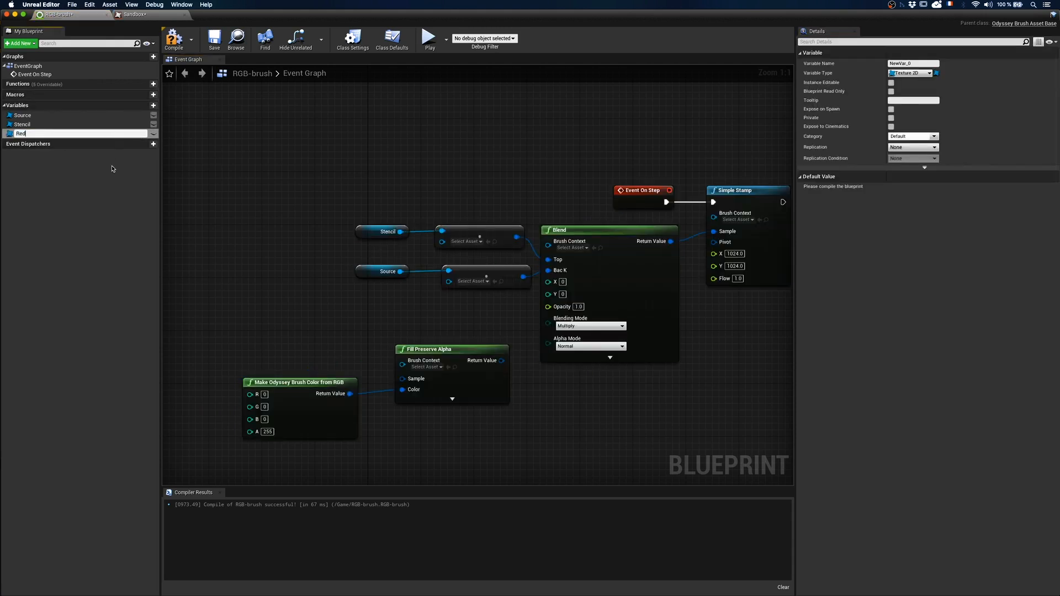
Make the Red variable a Boolean and search for a select node
click(930, 73)
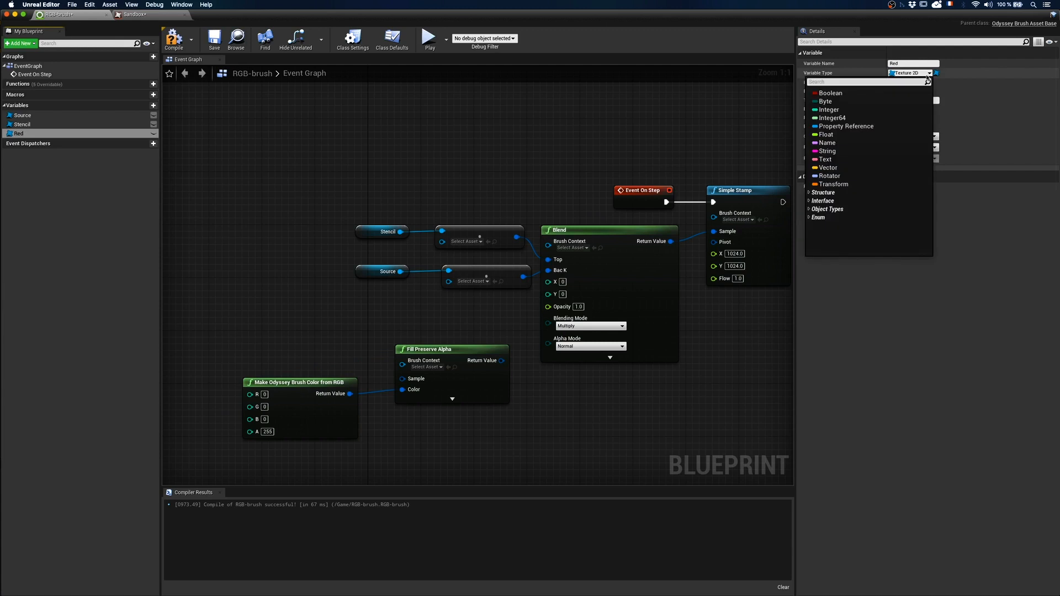
click(828, 93)
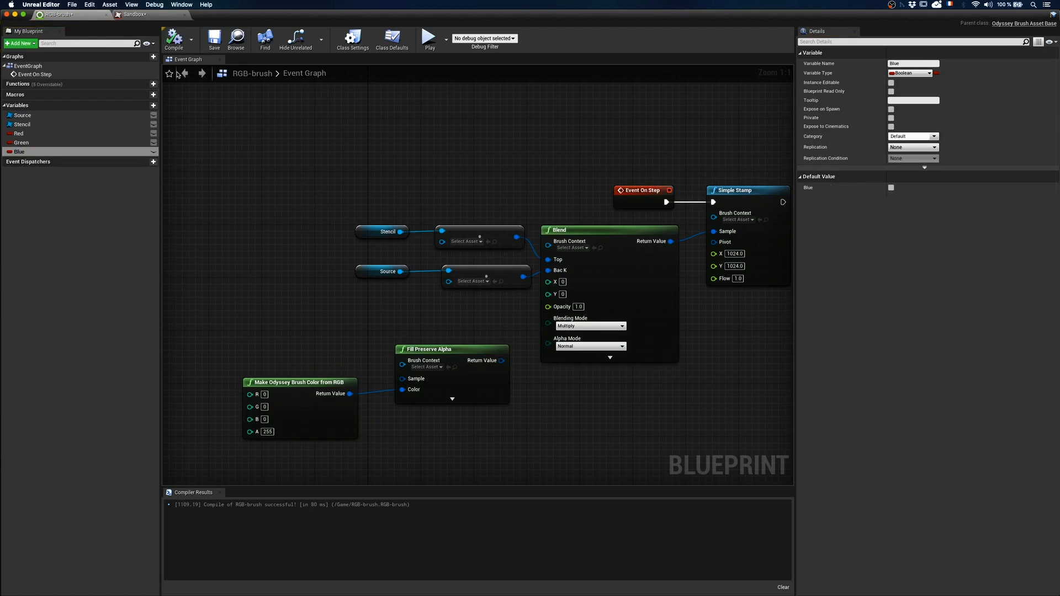
mouse_move(202, 391)
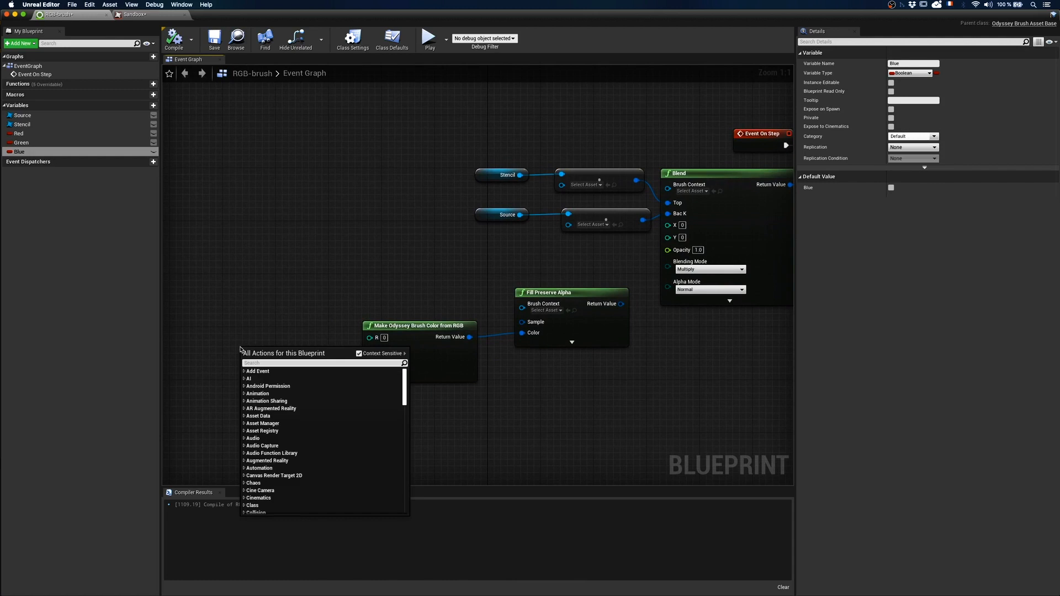
text(select)
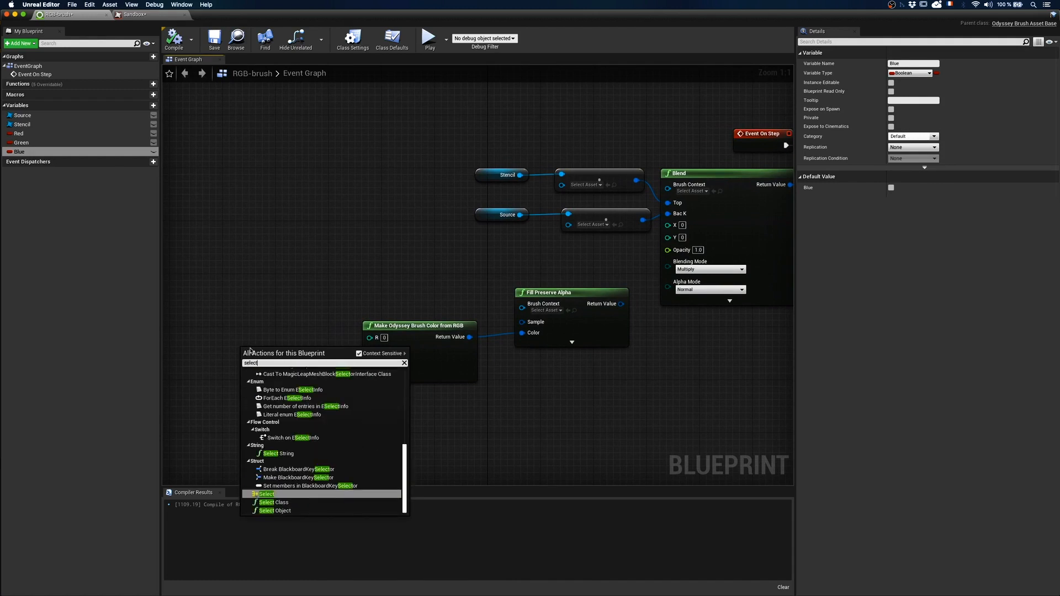
Add integer Select nodes into the R, G and B colour inputs
click(265, 494)
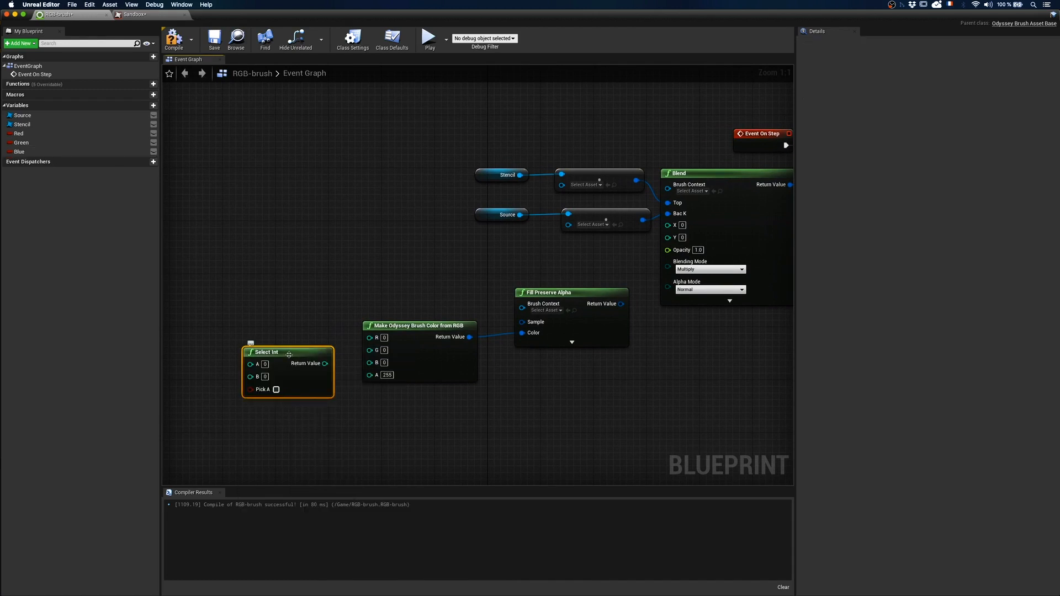
drag(287, 351, 267, 284)
text(select)
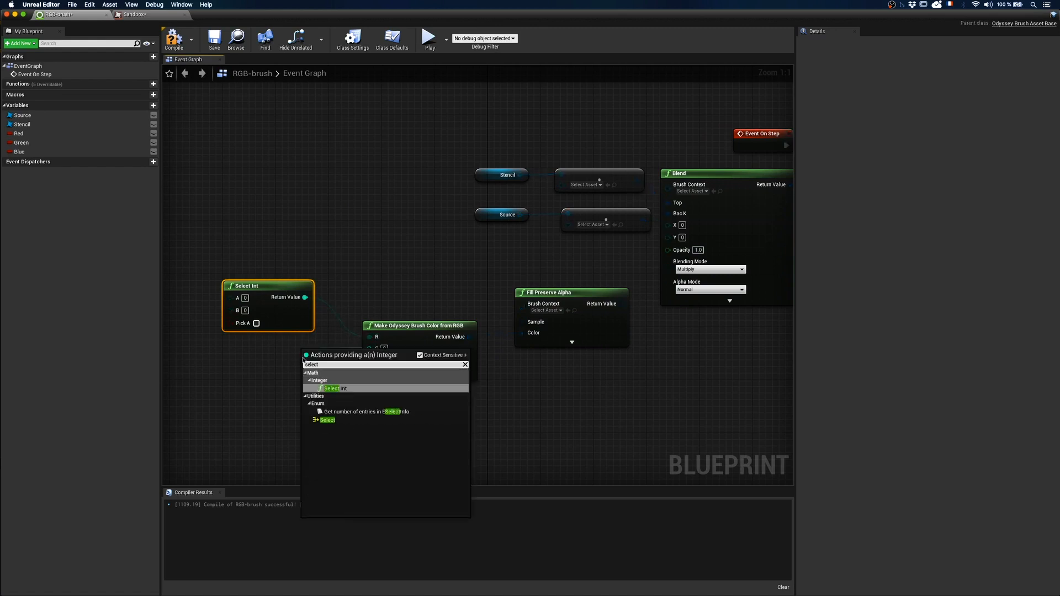
click(332, 389)
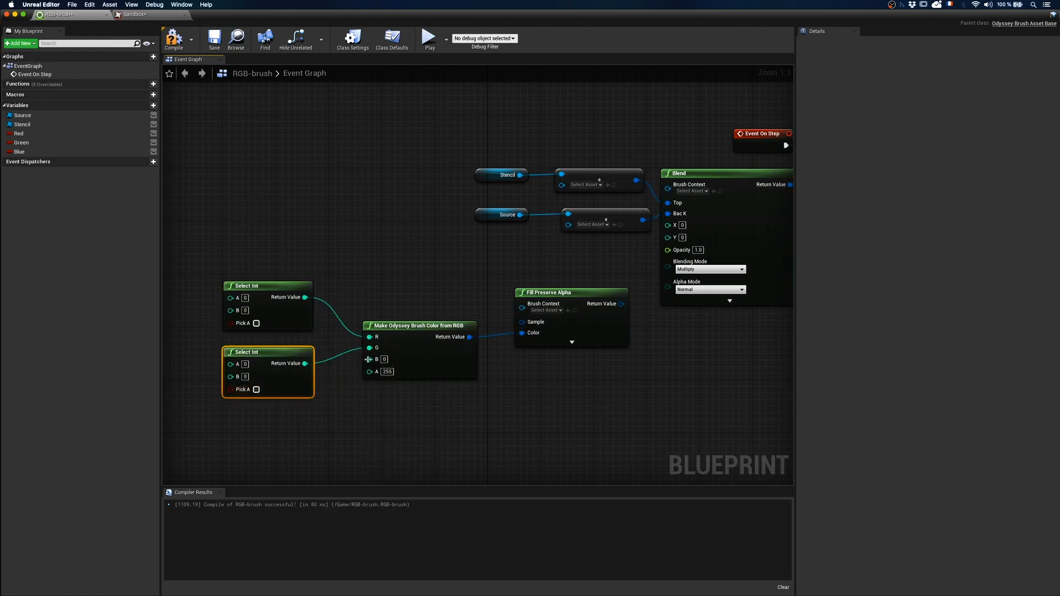
drag(368, 359, 368, 428)
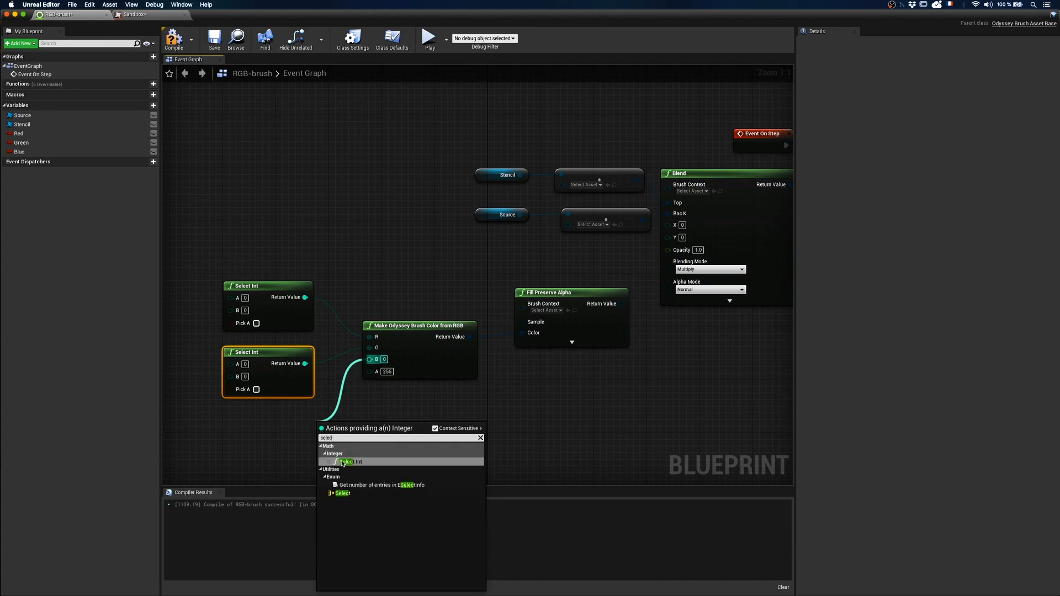
click(345, 462)
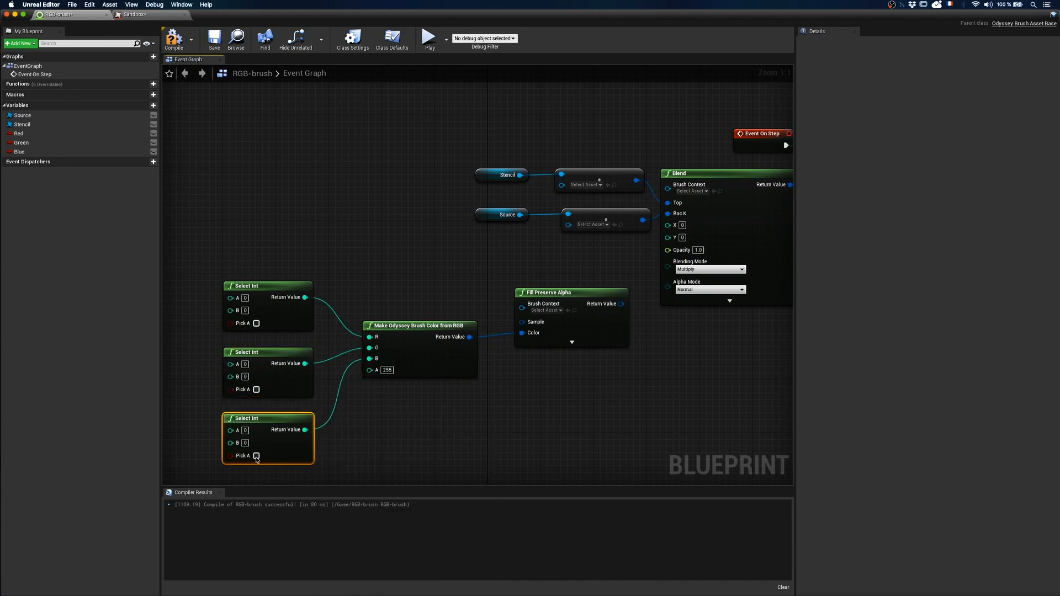
Drive the selects from the Red, Green and Blue toggles, expose them and compile
click(19, 134)
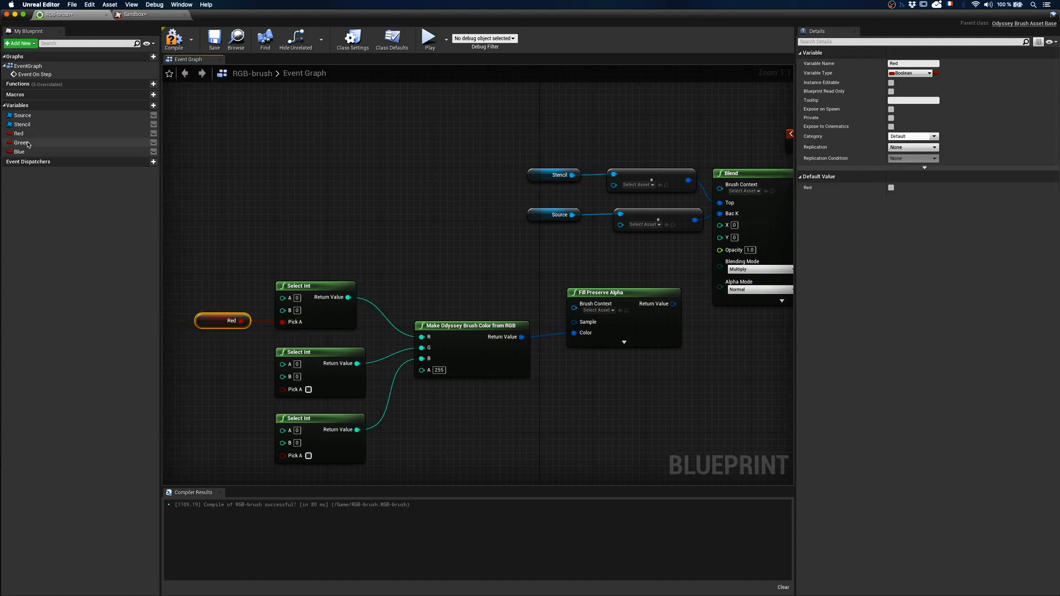
click(18, 143)
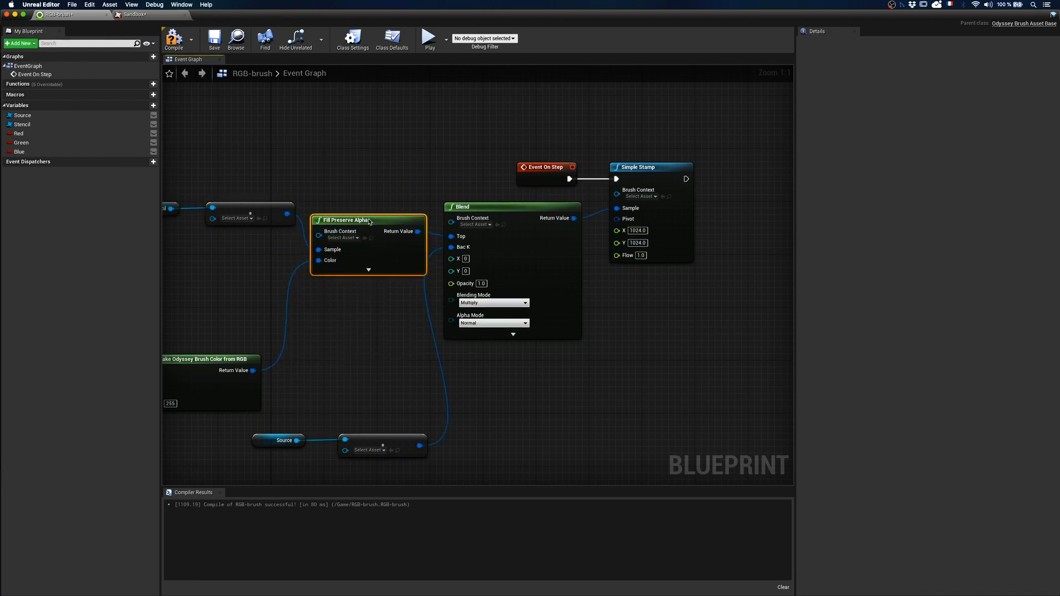
scroll(down, 3)
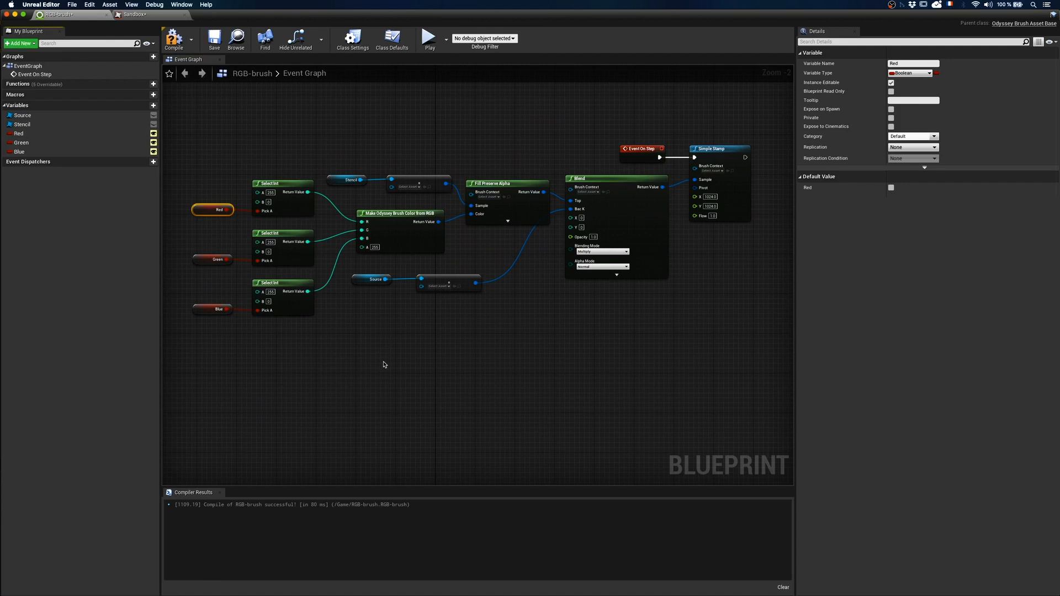
click(174, 39)
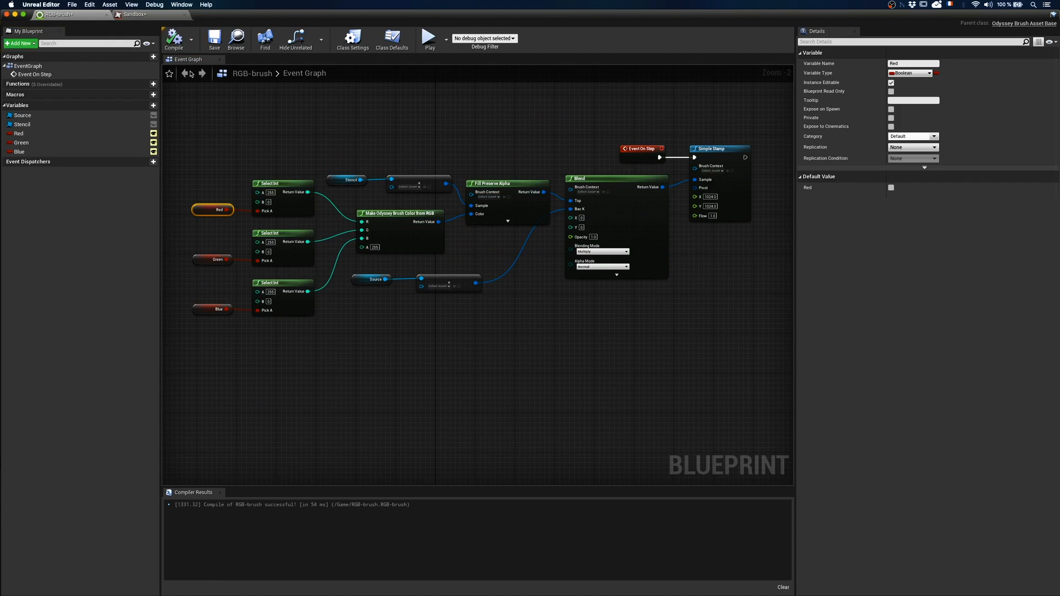
click(122, 18)
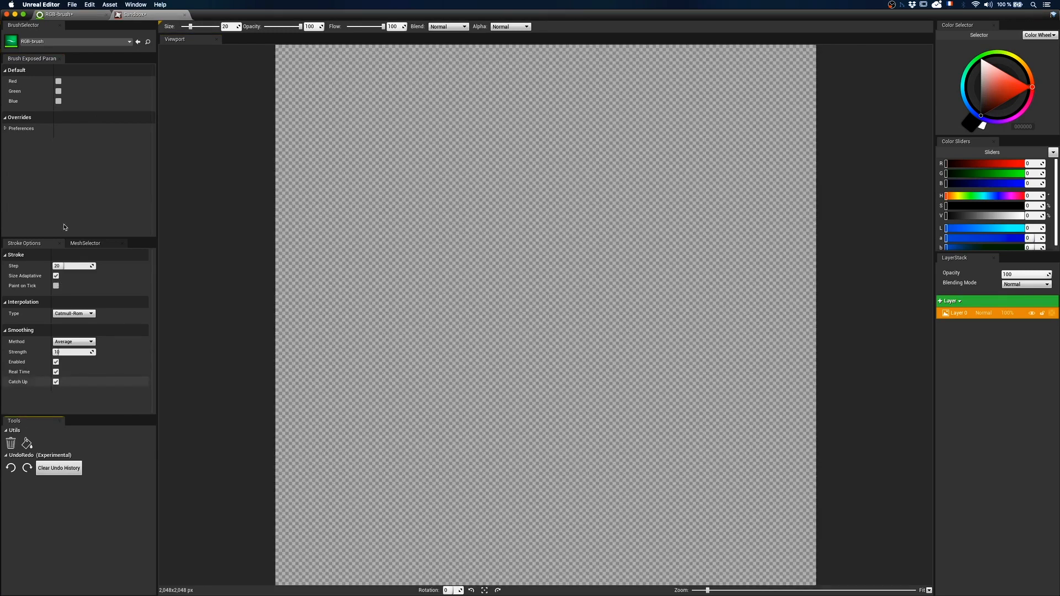
Try the Red, Green and Blue brush toggles, ending with only Red enabled
click(57, 82)
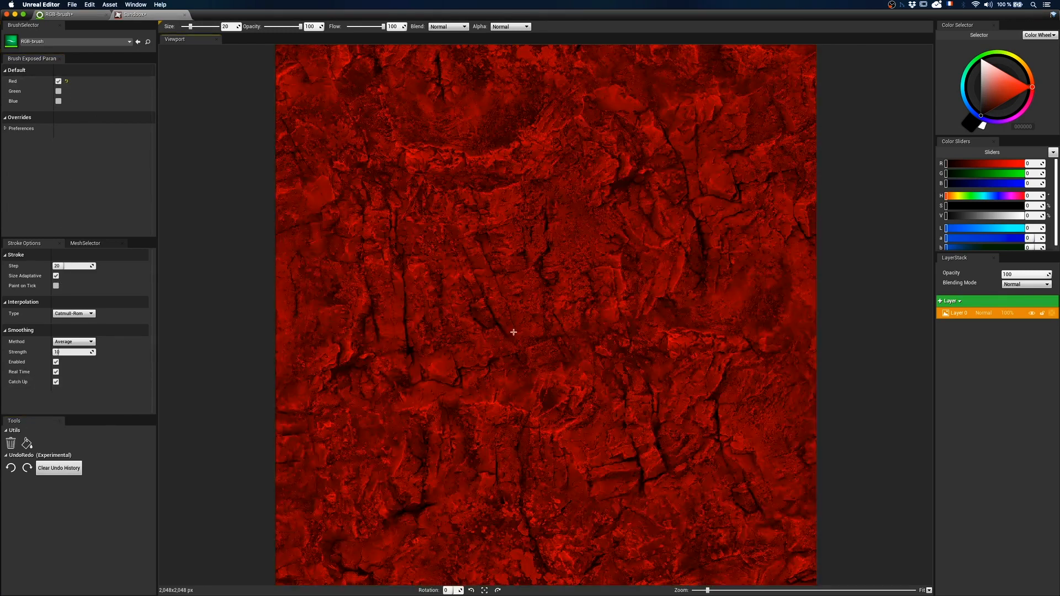
click(58, 91)
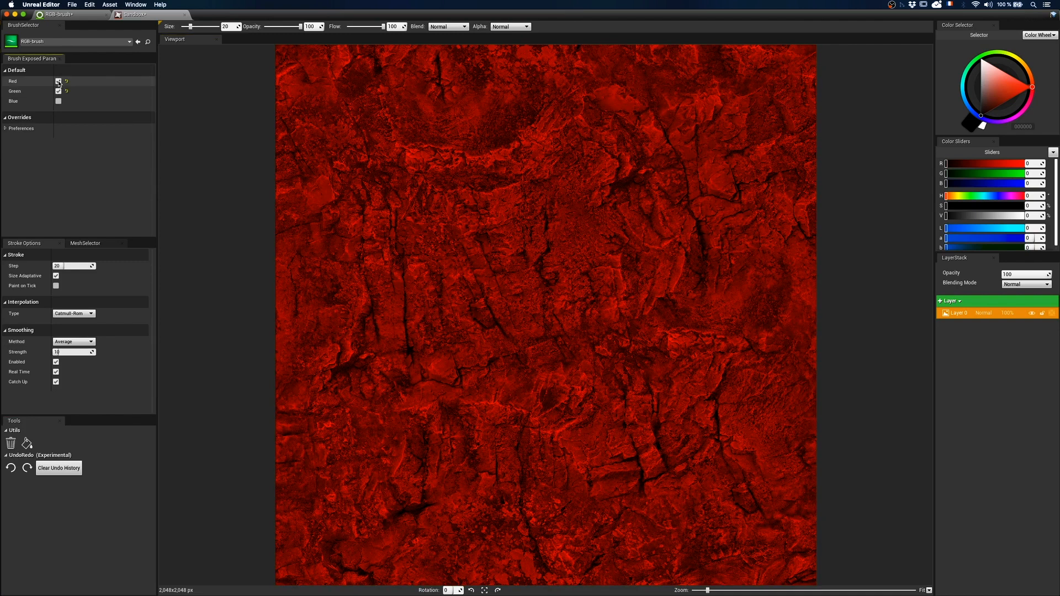
click(57, 82)
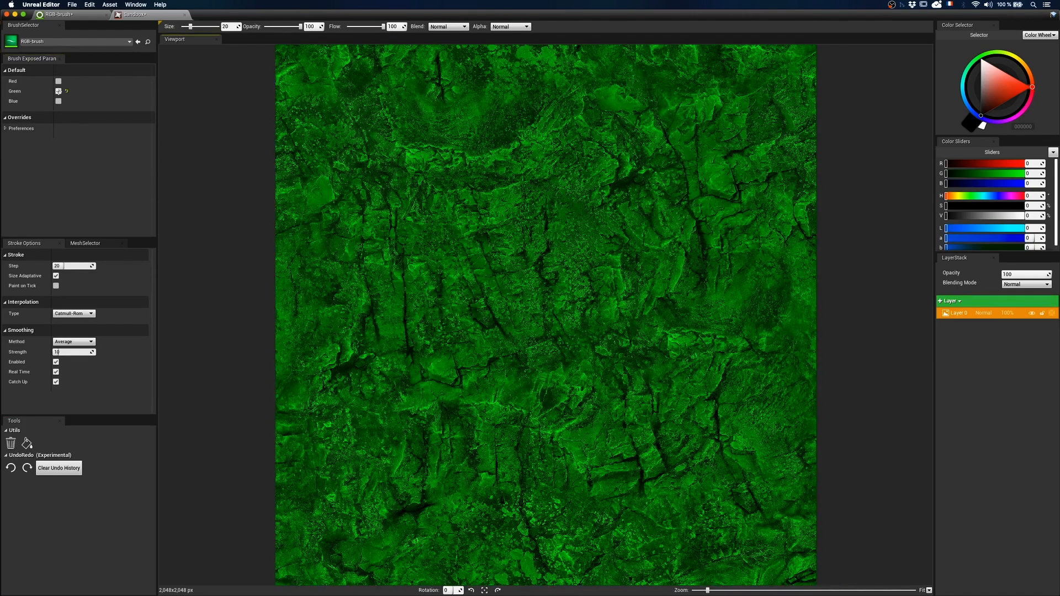
click(57, 101)
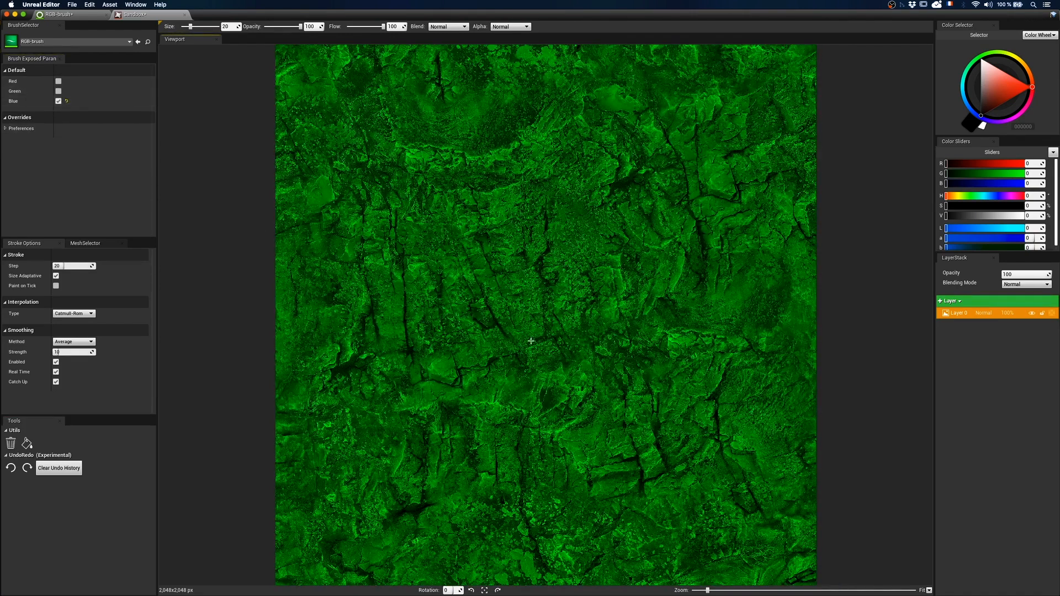
click(56, 91)
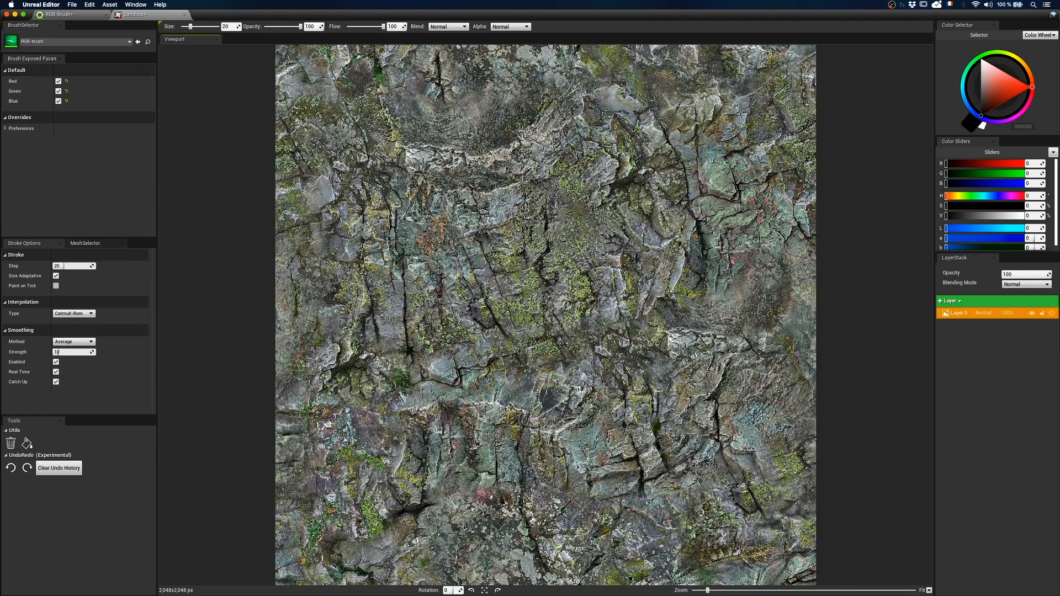
click(55, 101)
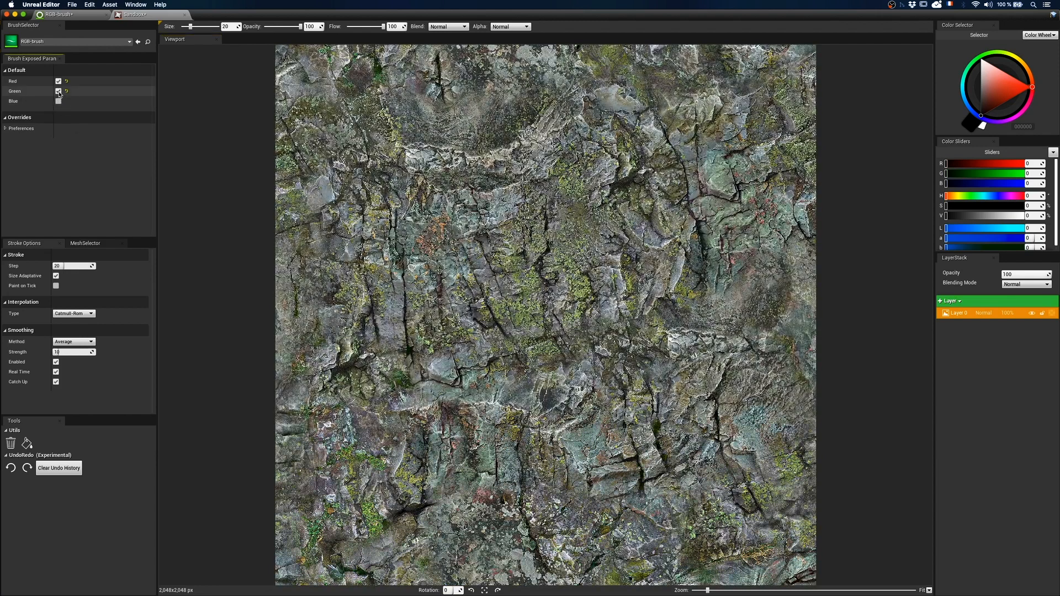
click(58, 90)
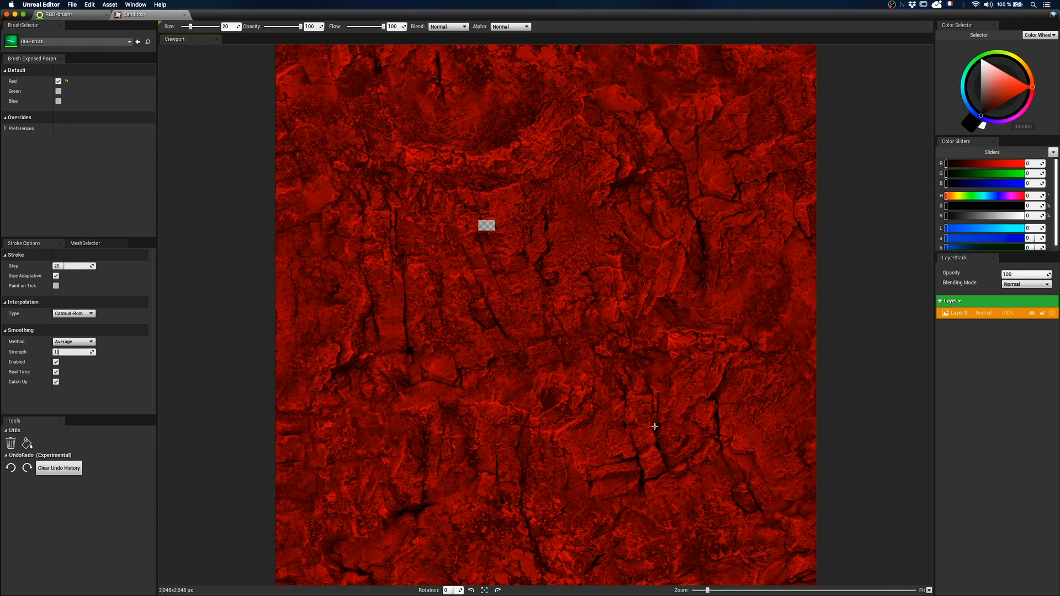
Stamp the red channel, stamp blue on a new layer, and set its blending to Exclusion
click(943, 301)
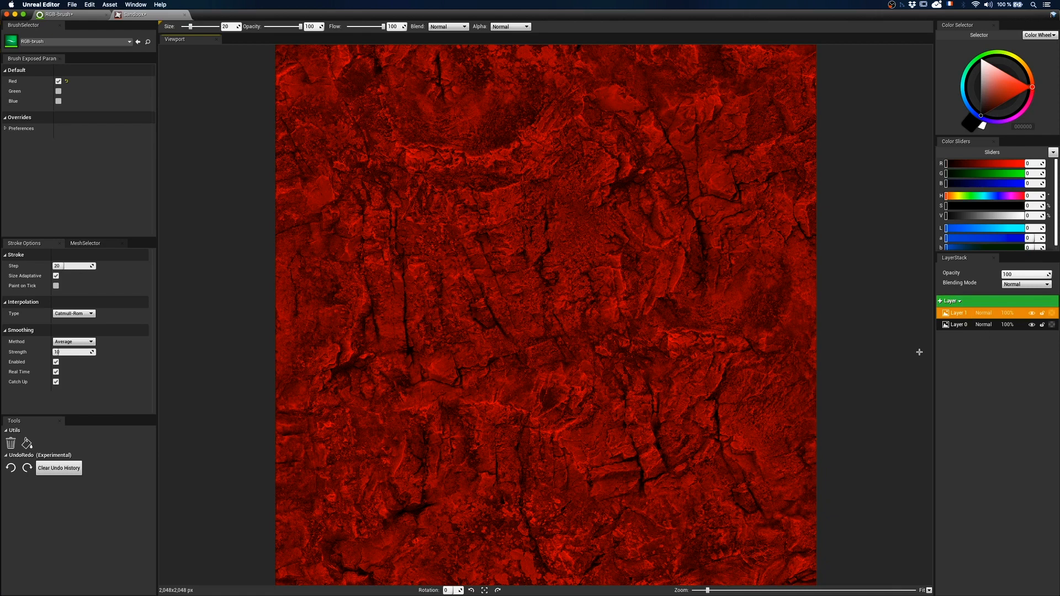
click(57, 90)
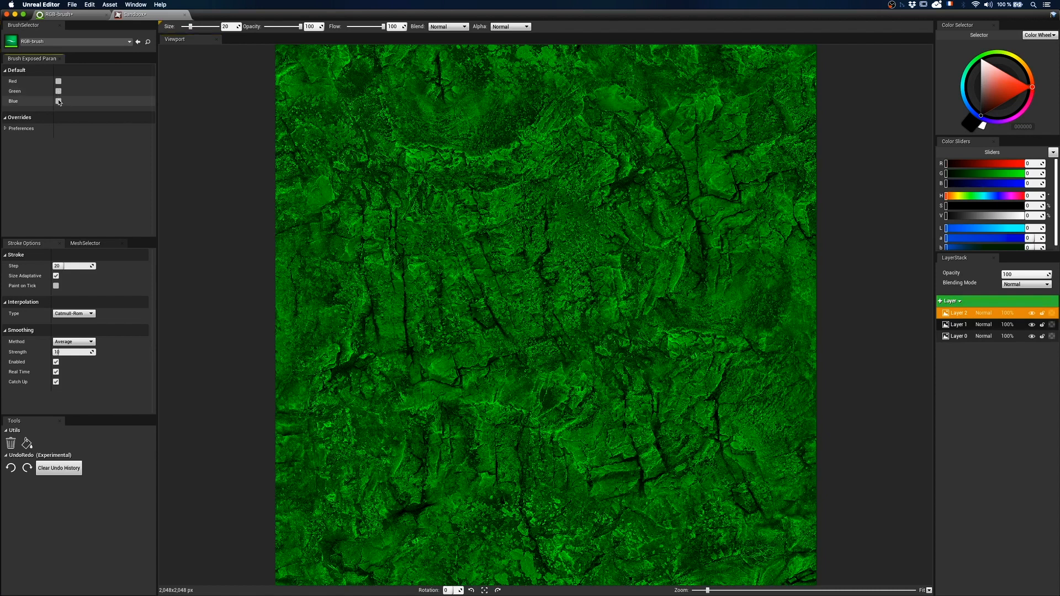
click(55, 101)
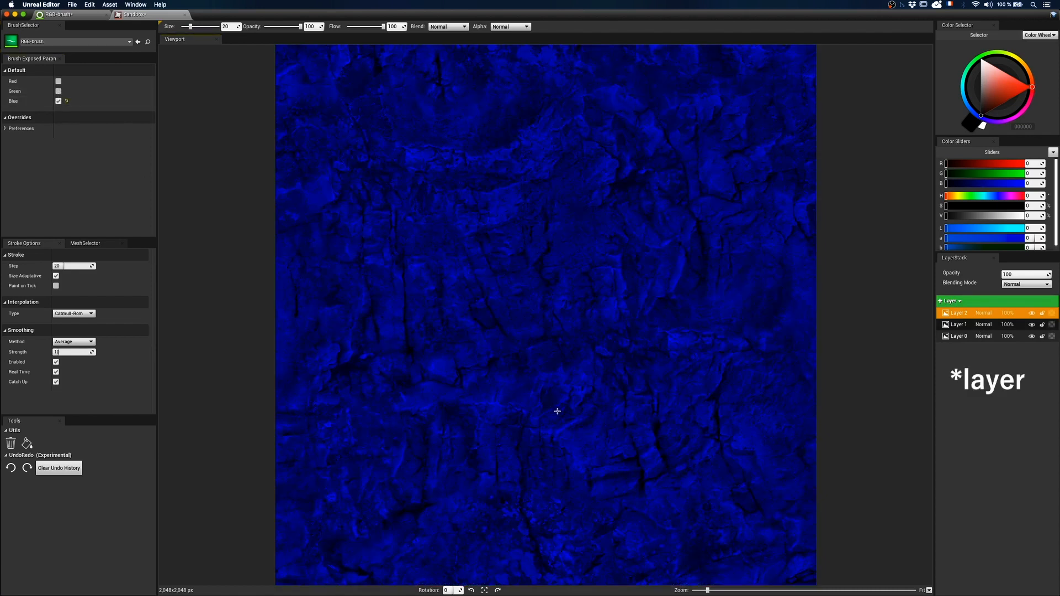
click(1025, 284)
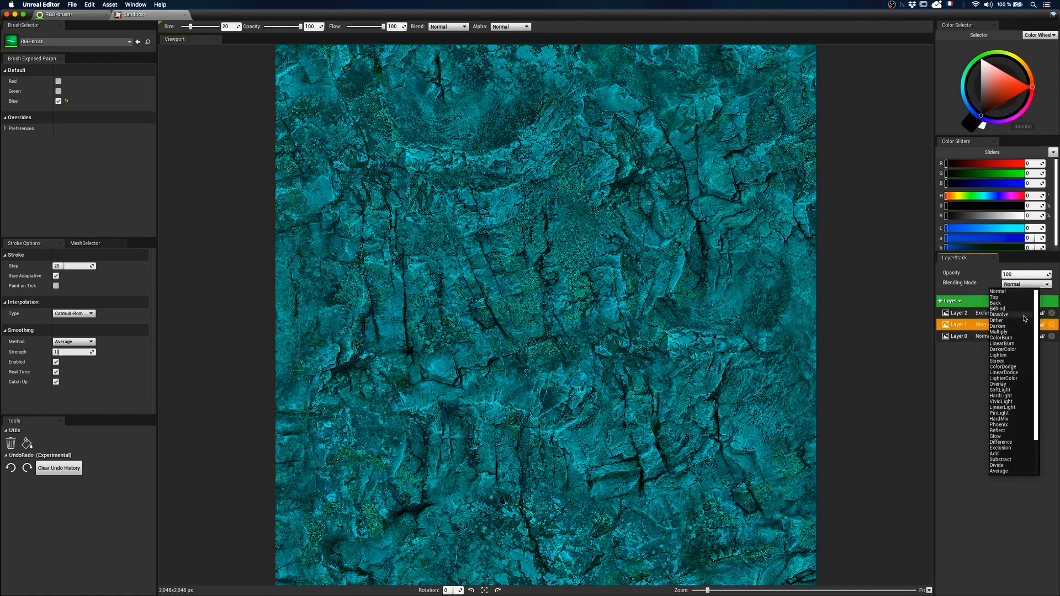
click(1000, 449)
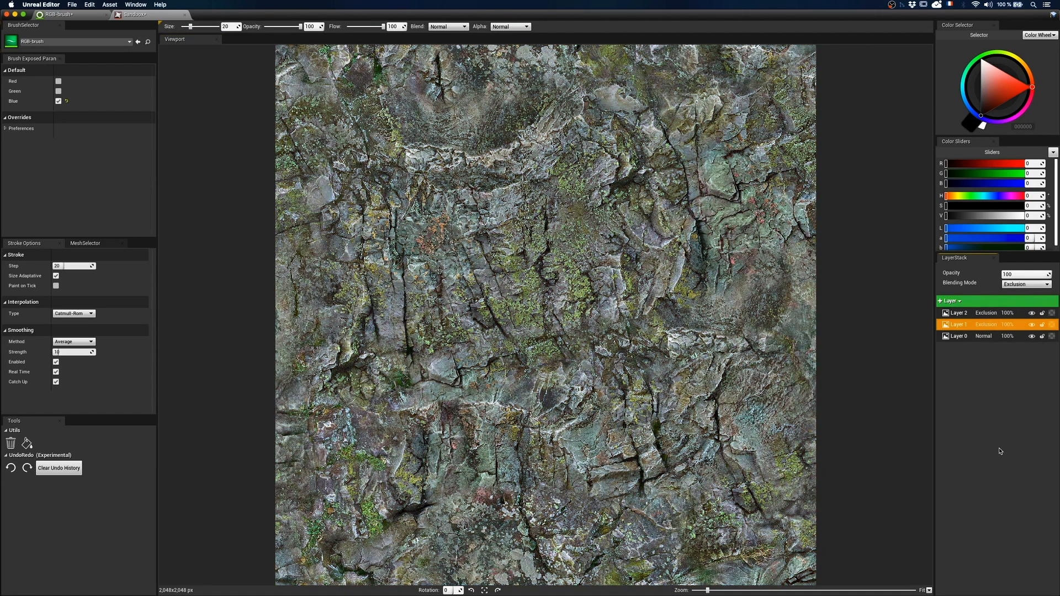
Set the Source variable's default value to the flower/knapweed texture
click(53, 15)
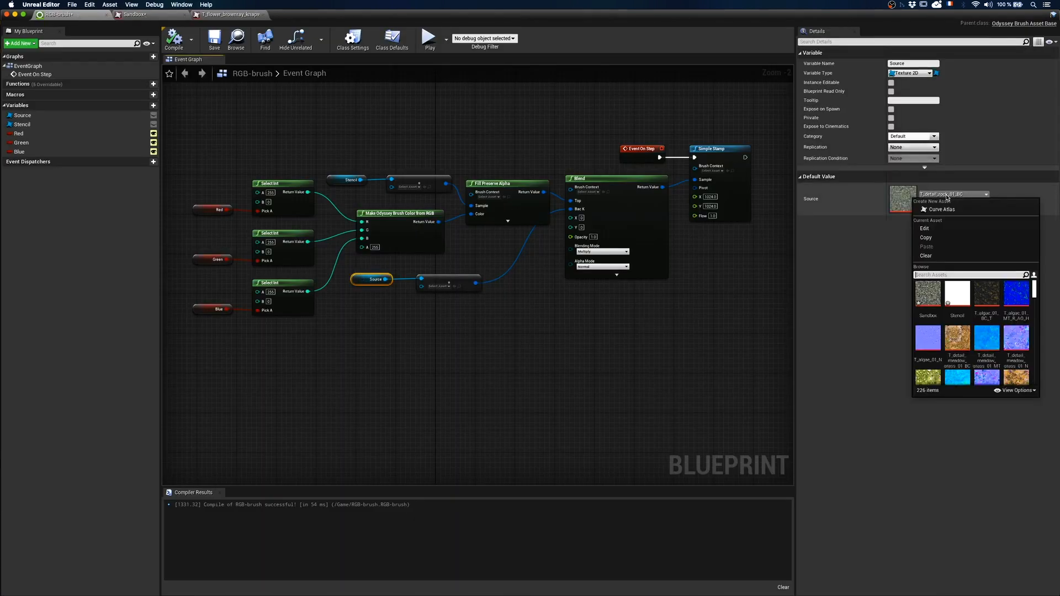
text(brown)
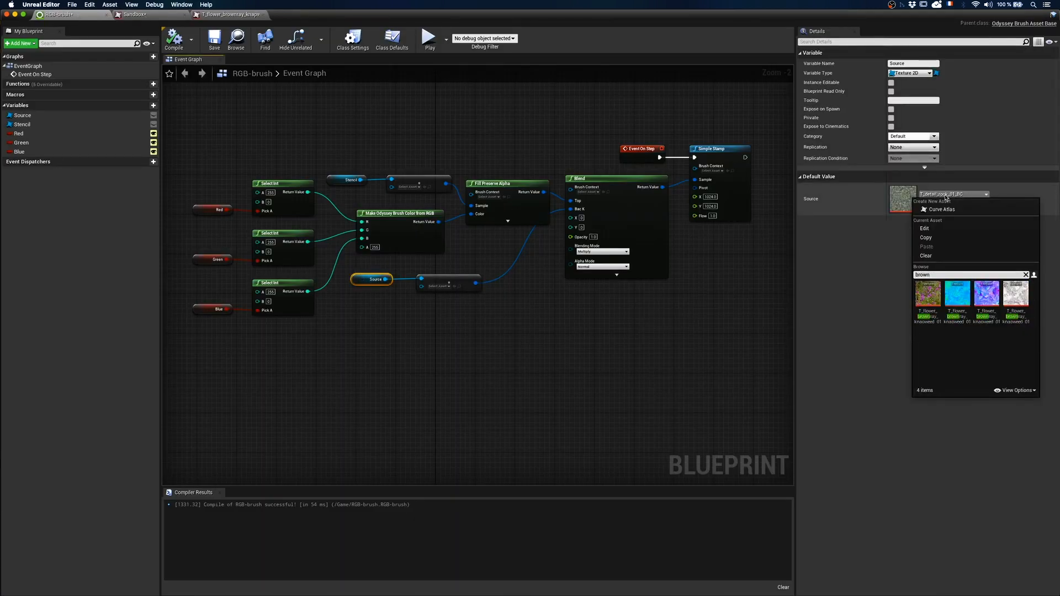
click(928, 294)
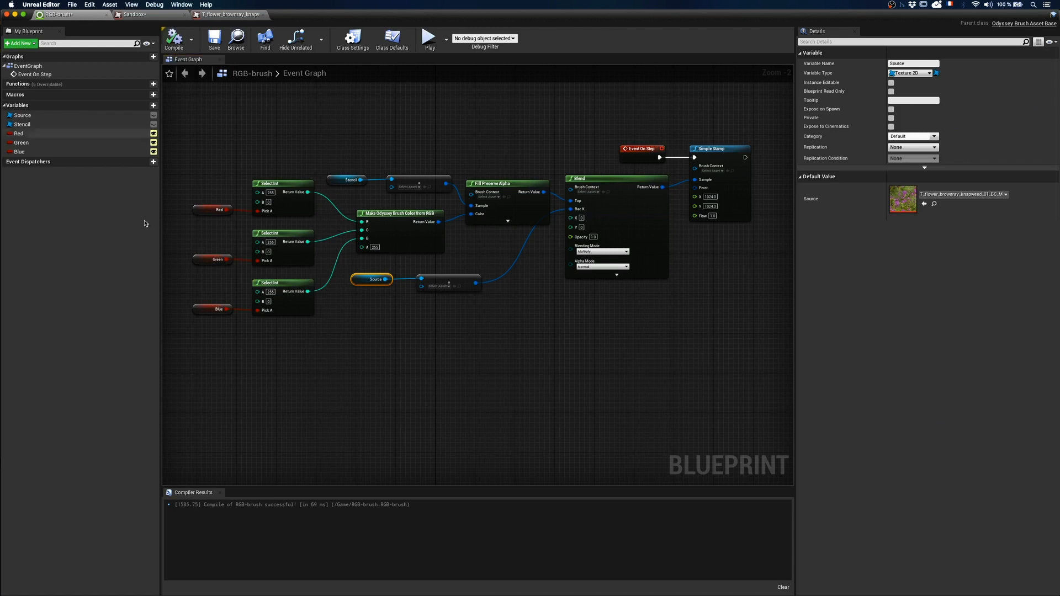
Set the Blend step's blending mode to Multiply and show its alpha mode choices
click(132, 15)
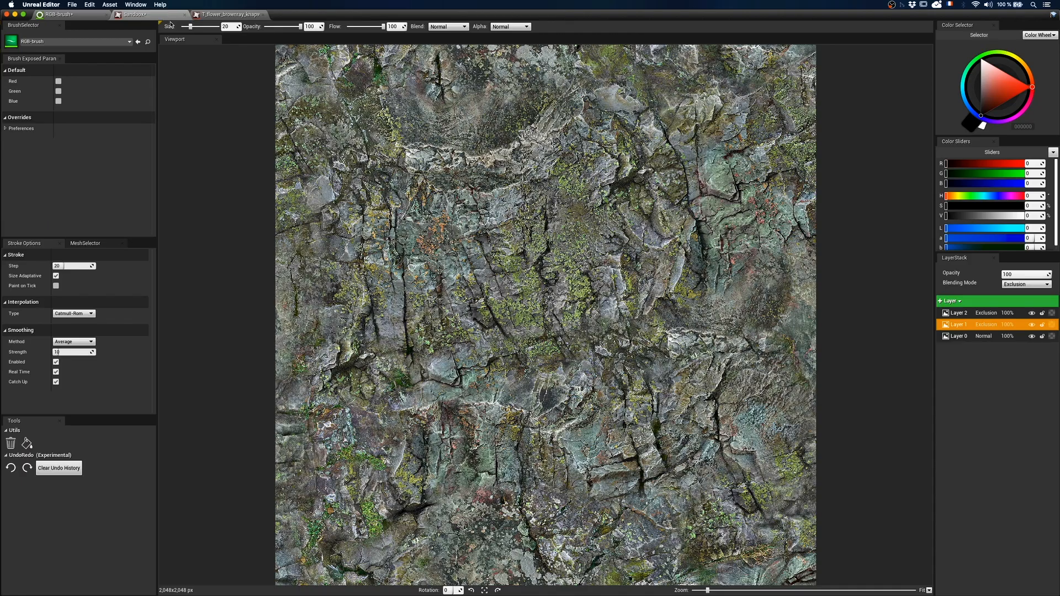
click(944, 301)
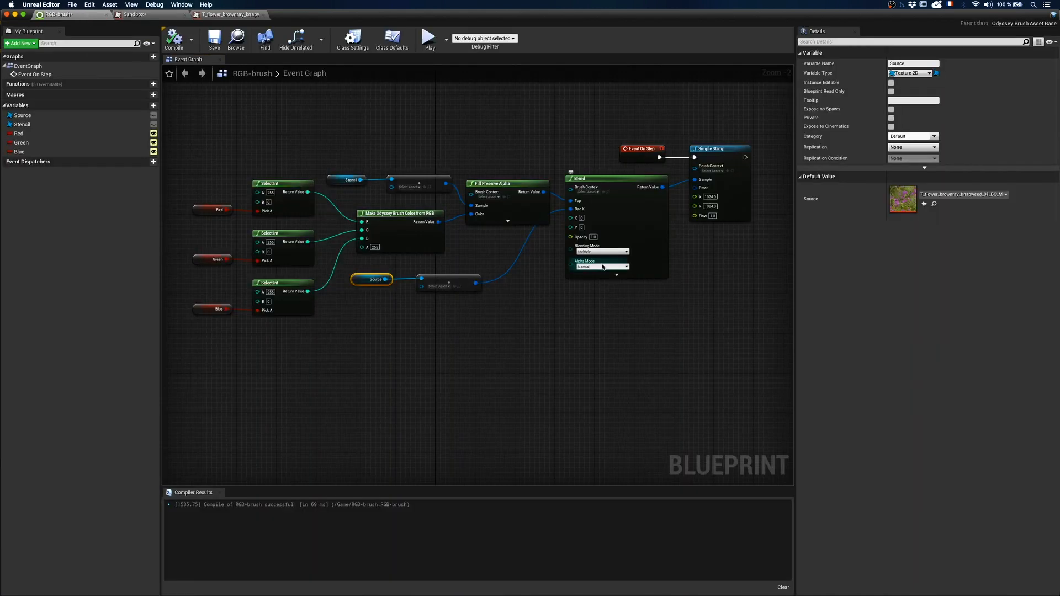
click(603, 266)
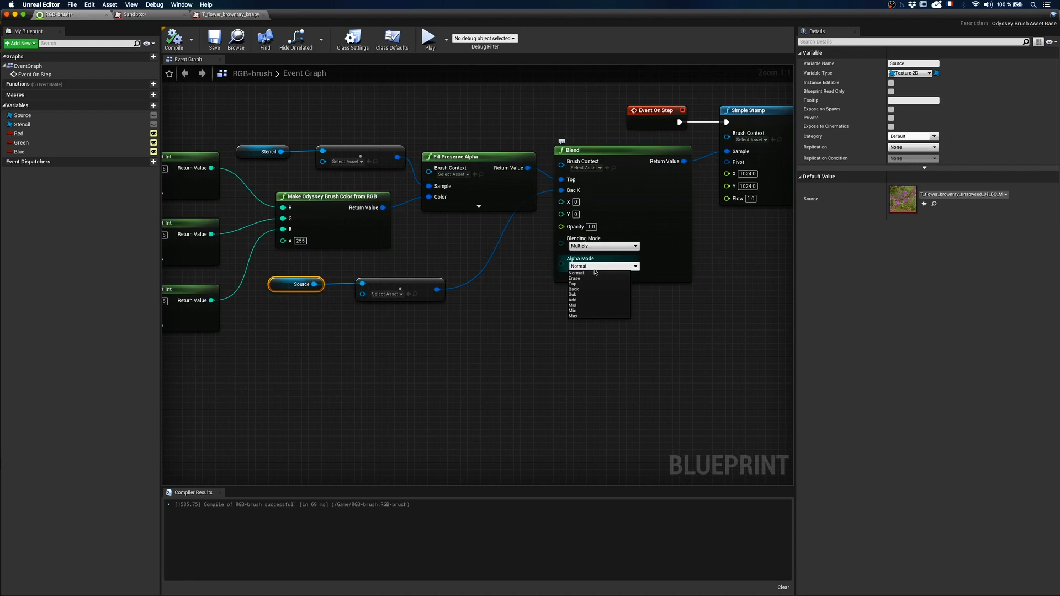
mouse_move(583, 283)
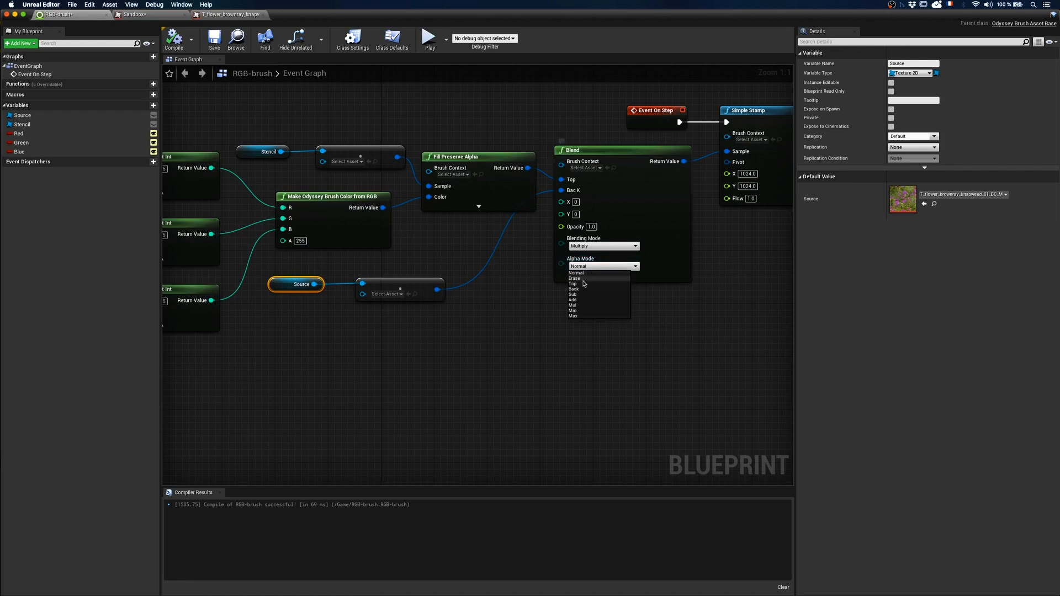
mouse_move(579, 290)
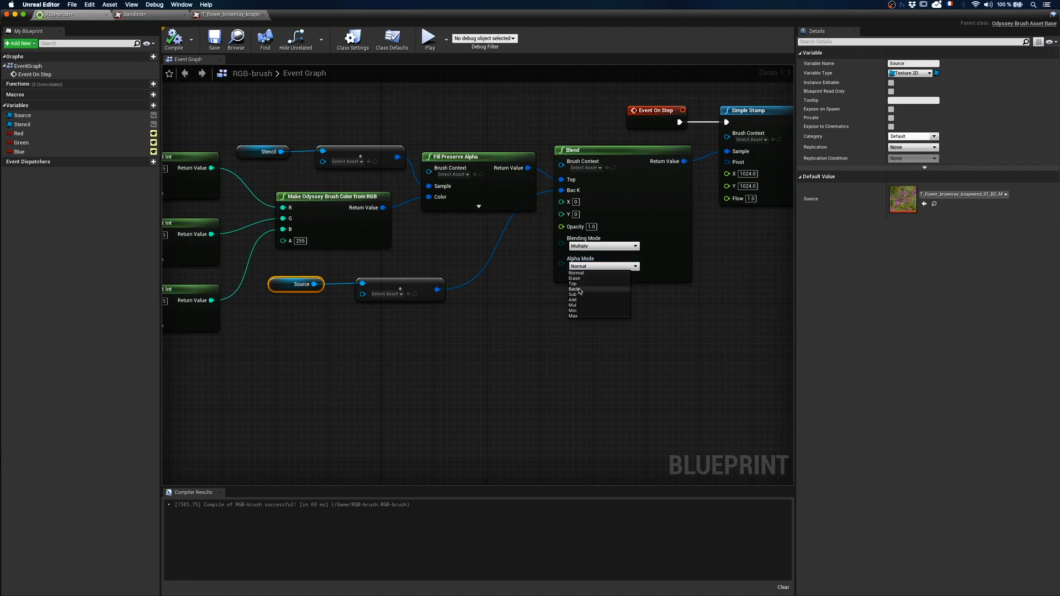
click(575, 289)
text(Col)
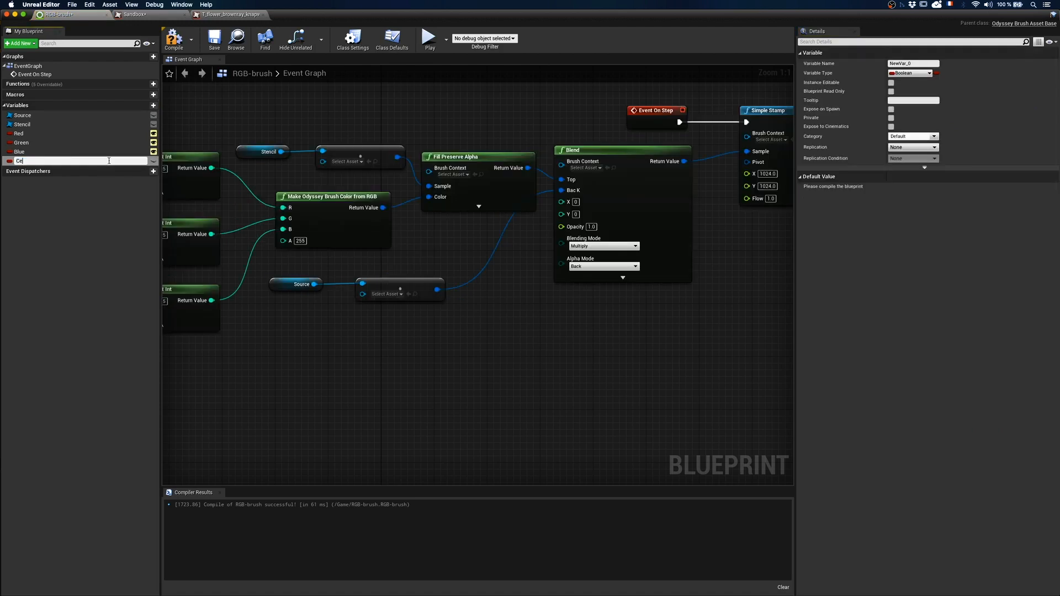
Wire Center X and Center Y floats (default 1024) into the Simple Stamp's X and Y inputs
click(927, 73)
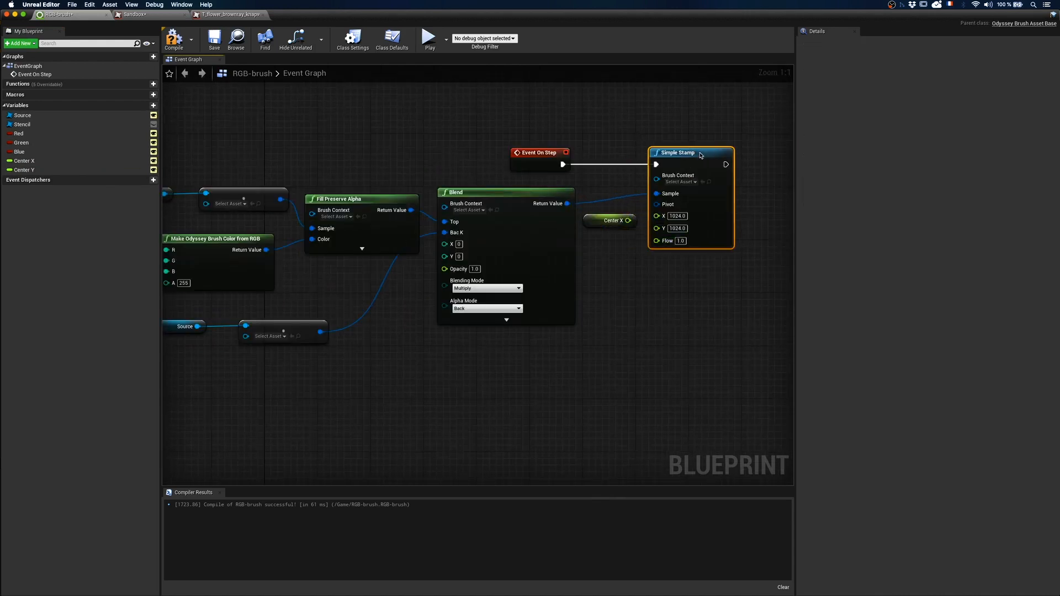
click(617, 234)
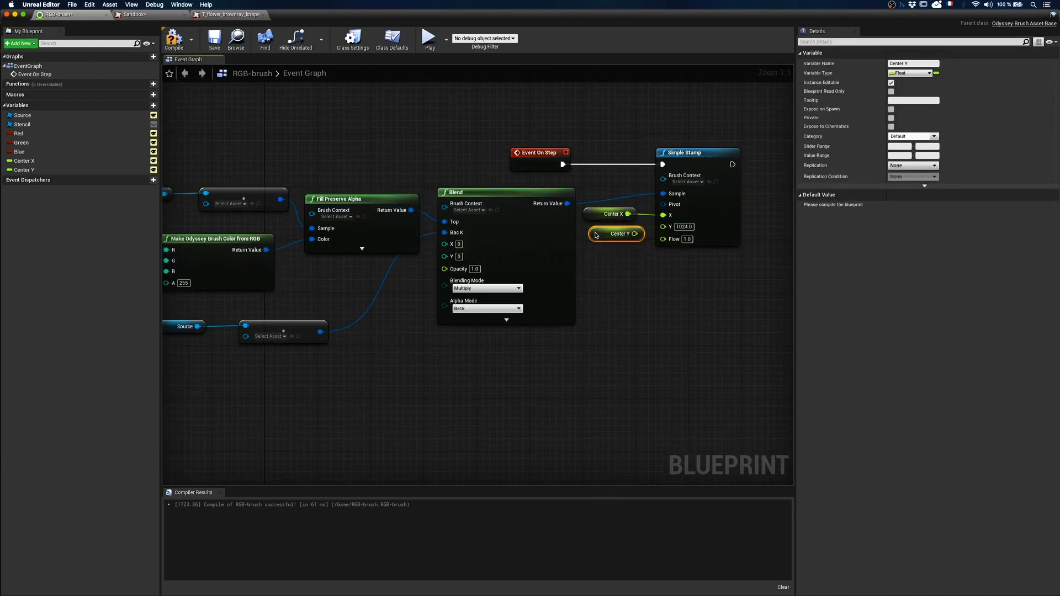
click(609, 214)
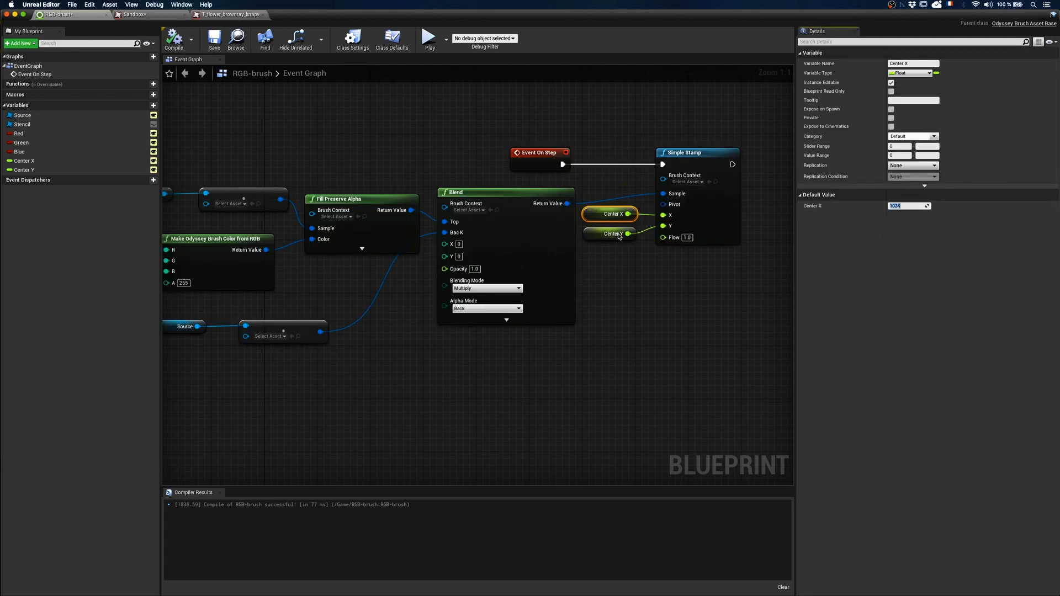
click(613, 234)
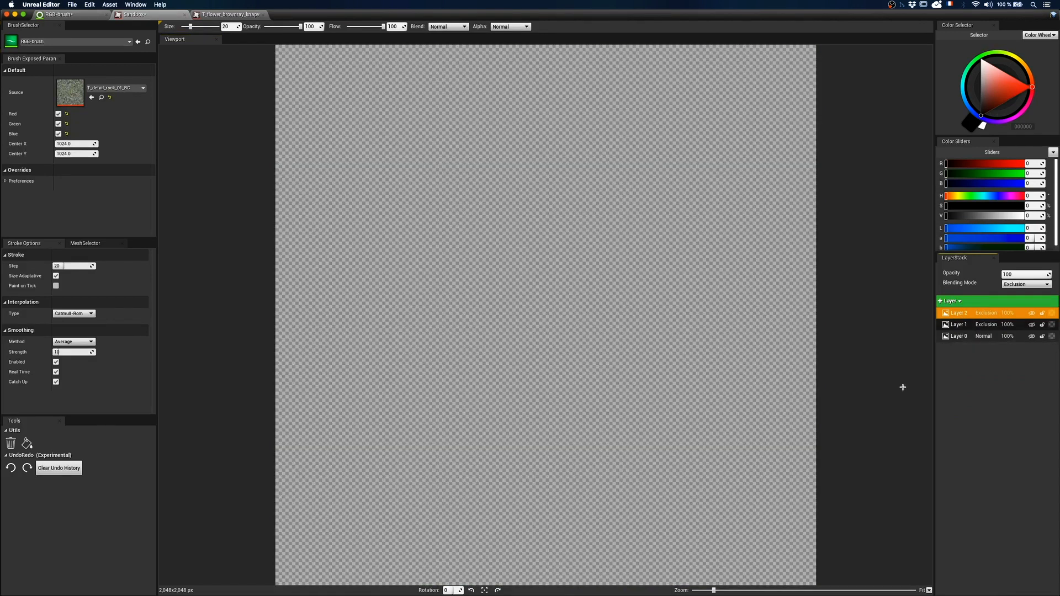
Rename the layers Rock_Red/Green/Blue and start exporting them as textures
click(959, 335)
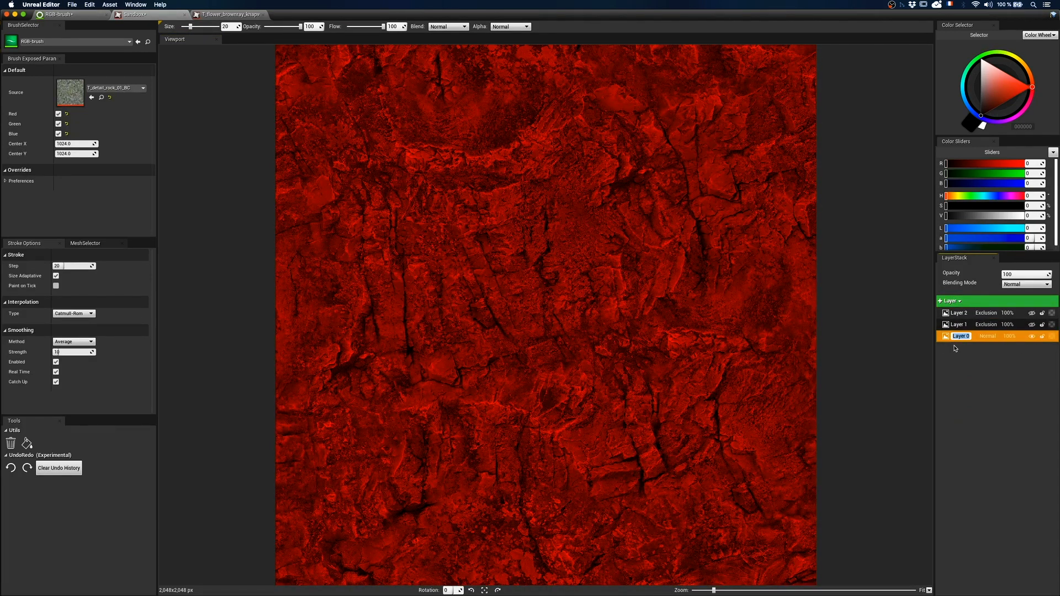
double_click(961, 335)
text(Rock_Red)
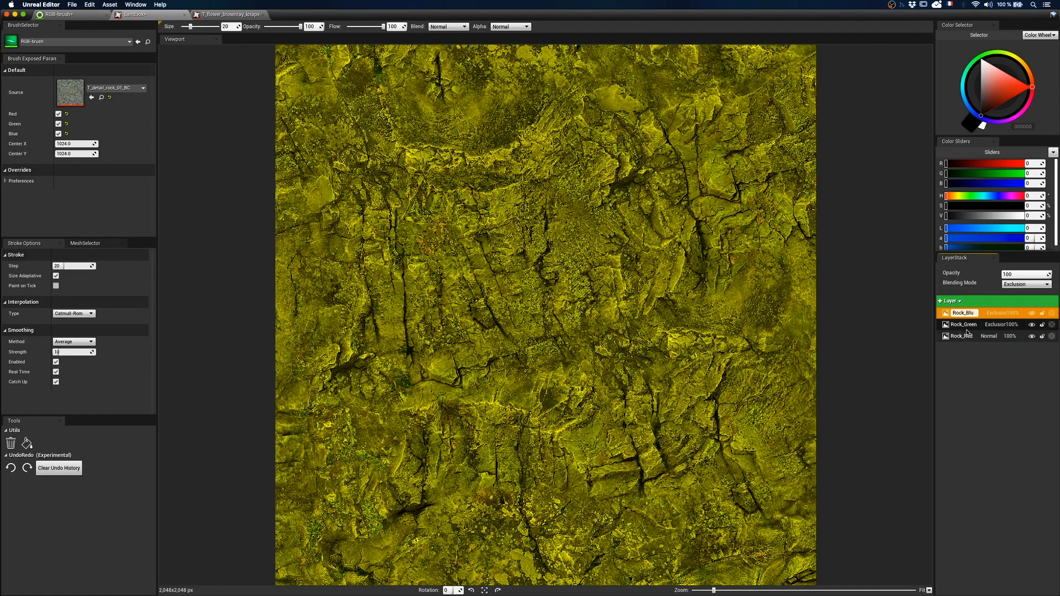
click(84, 5)
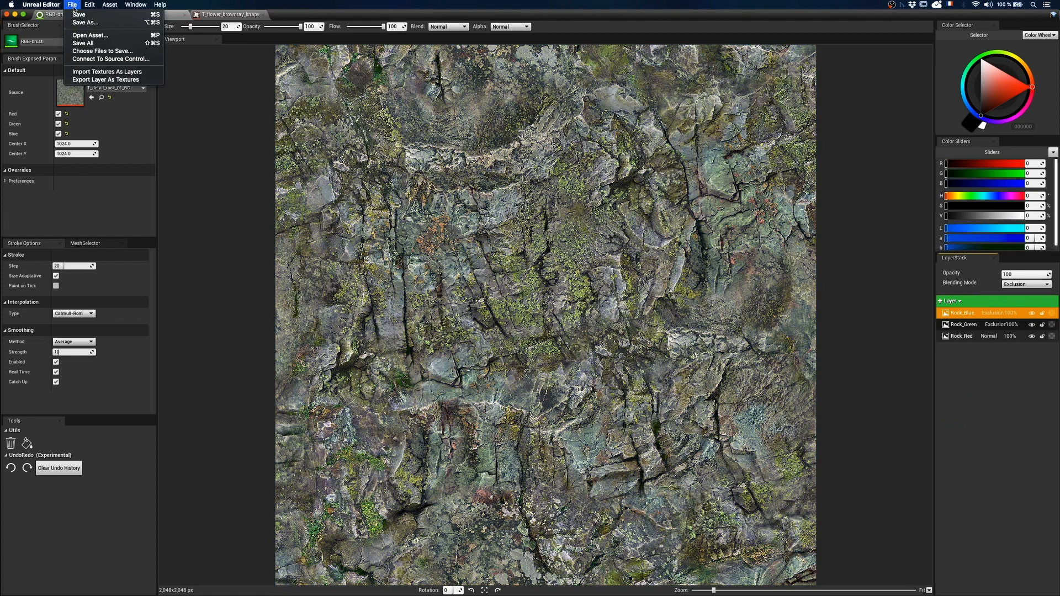
click(110, 80)
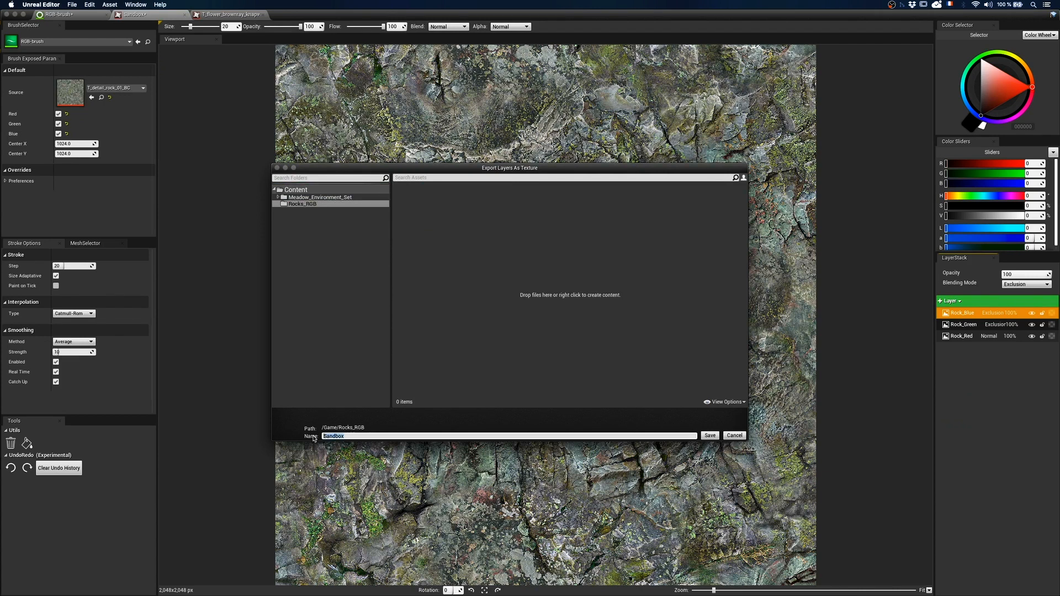
Export with prefix T_ into Rocks_RGB and view the exported T_Rock_Blue texture
text(T_)
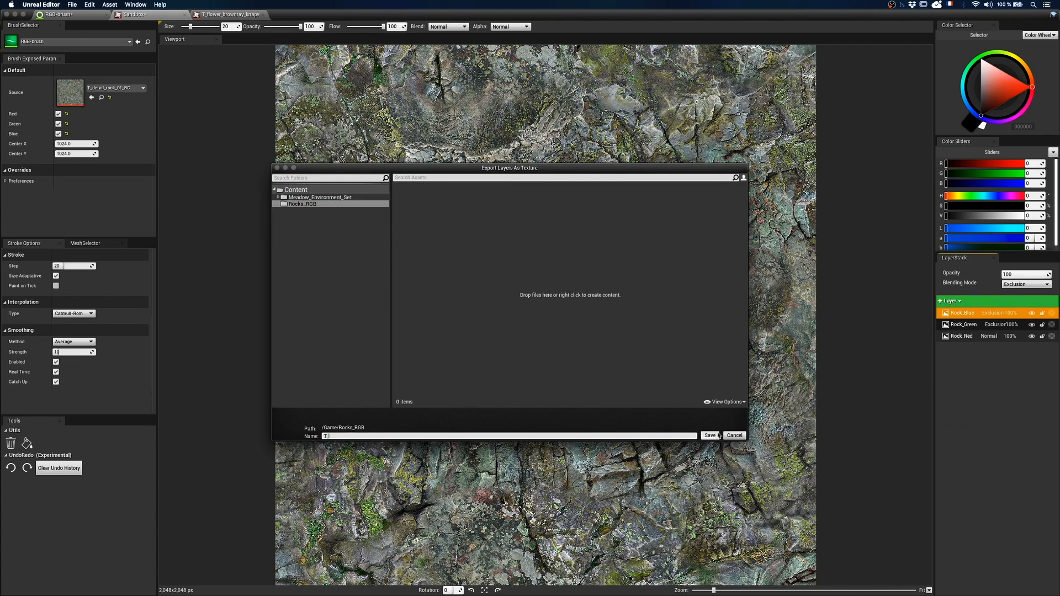
click(711, 436)
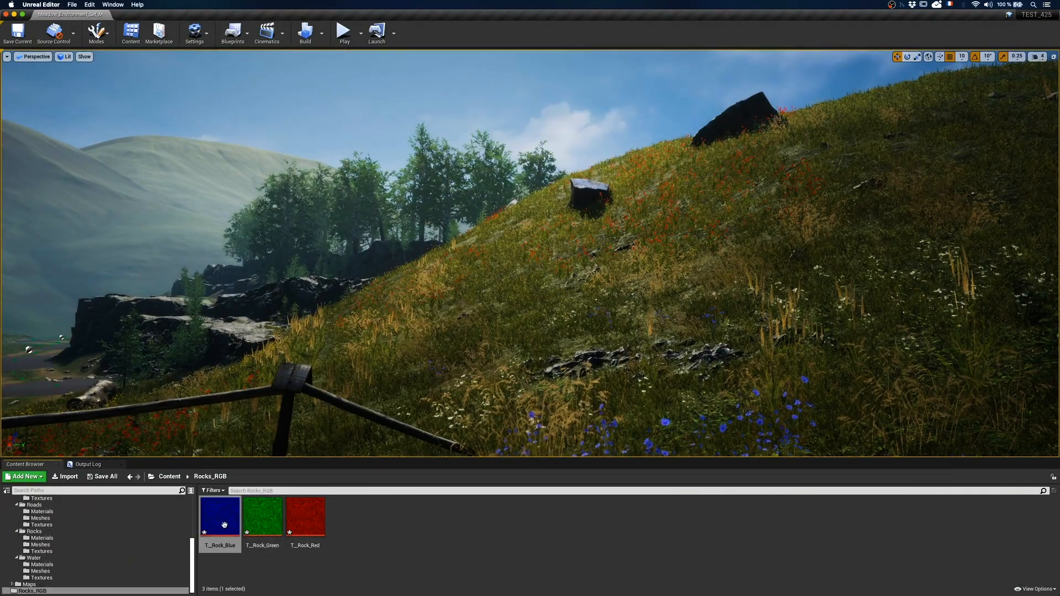
double_click(220, 517)
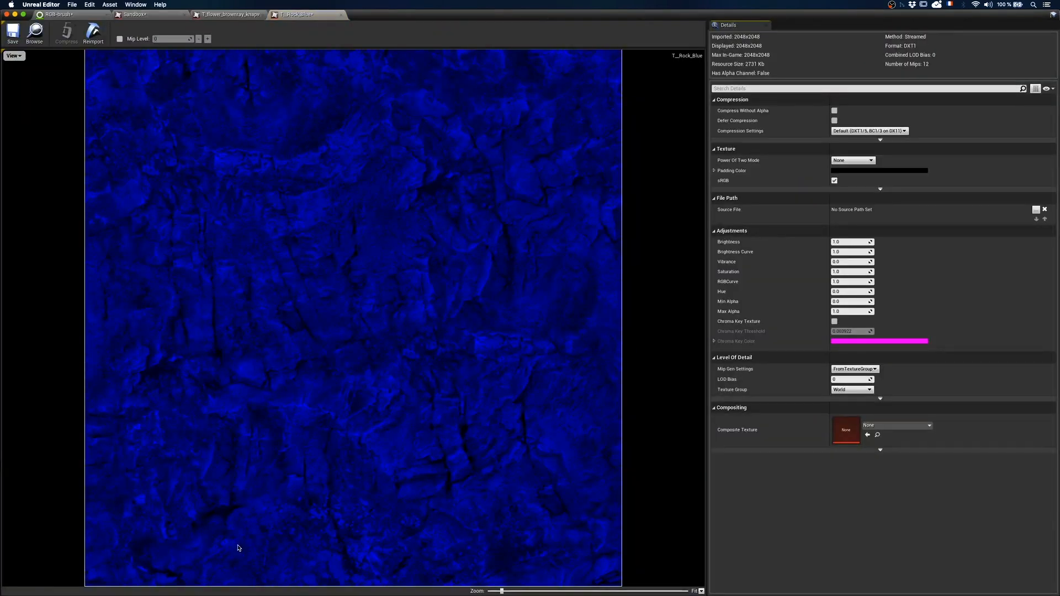